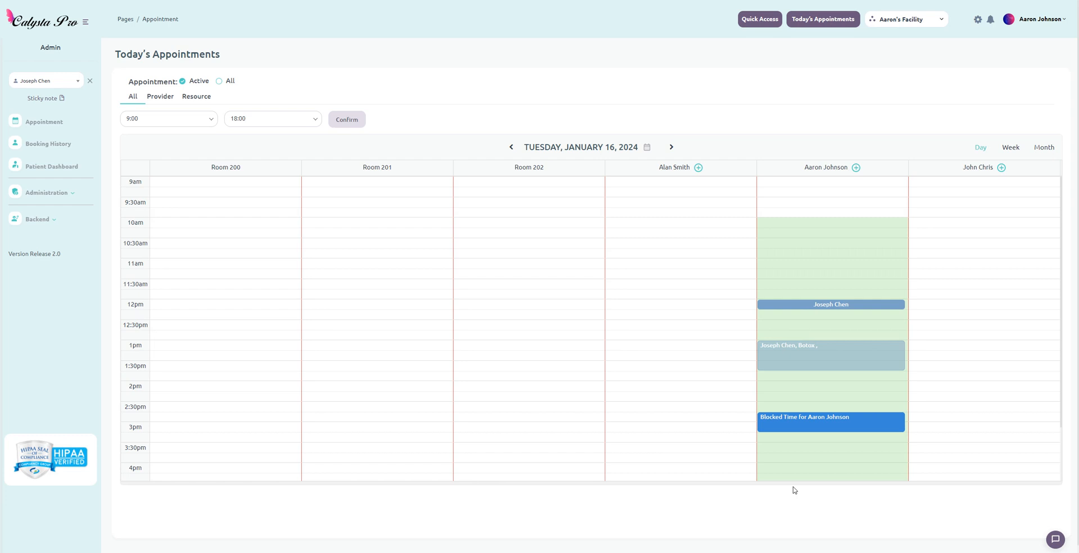
mouse_move(665, 472)
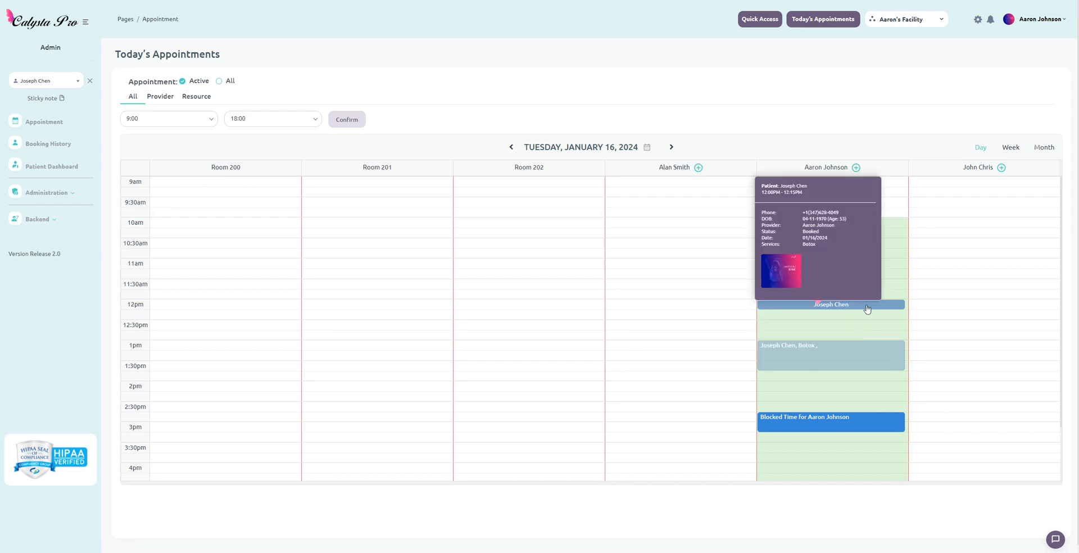
left_click(830, 304)
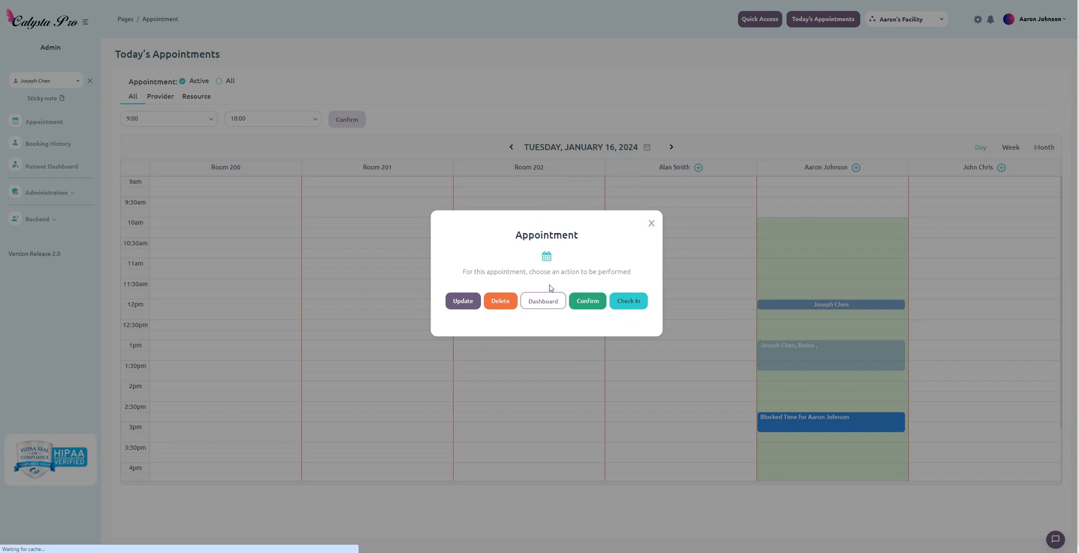
left_click(543, 300)
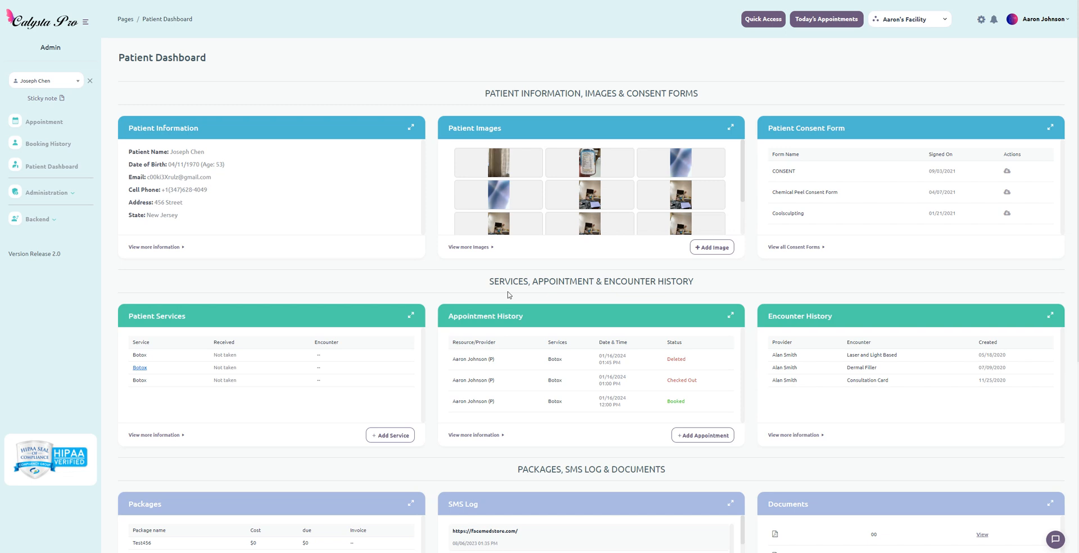
mouse_move(371, 372)
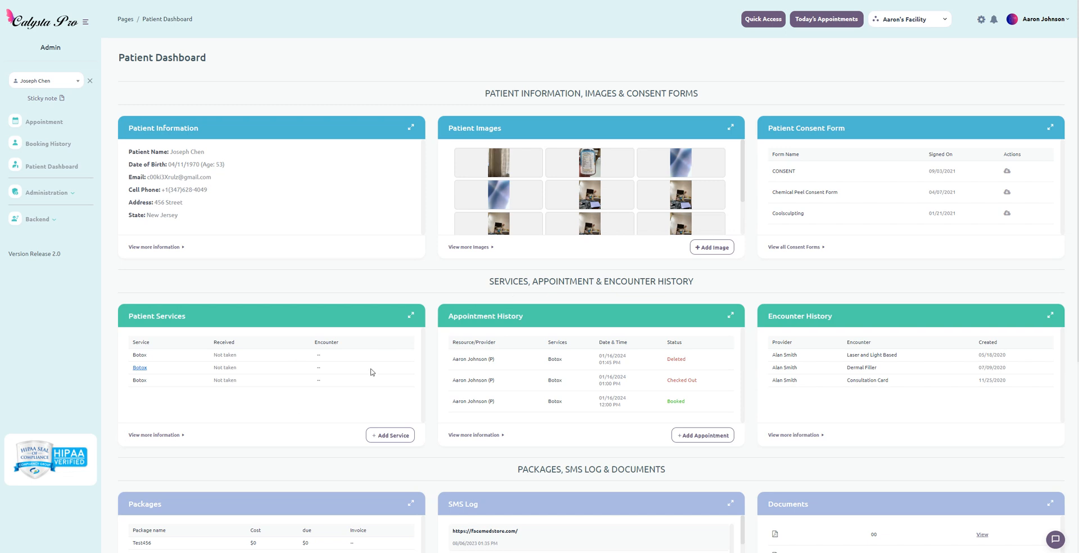
mouse_move(327, 342)
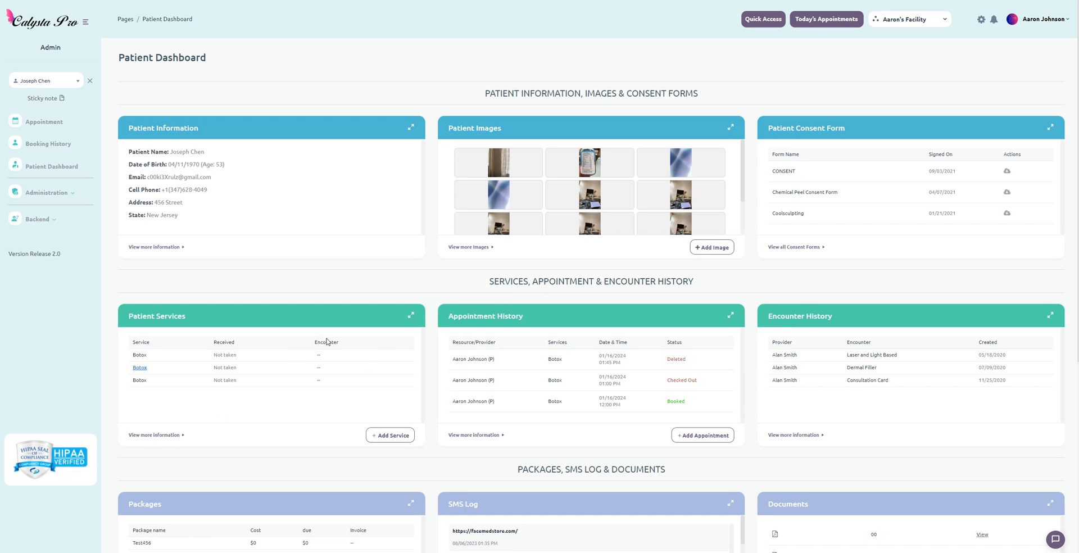
scroll("down", 3)
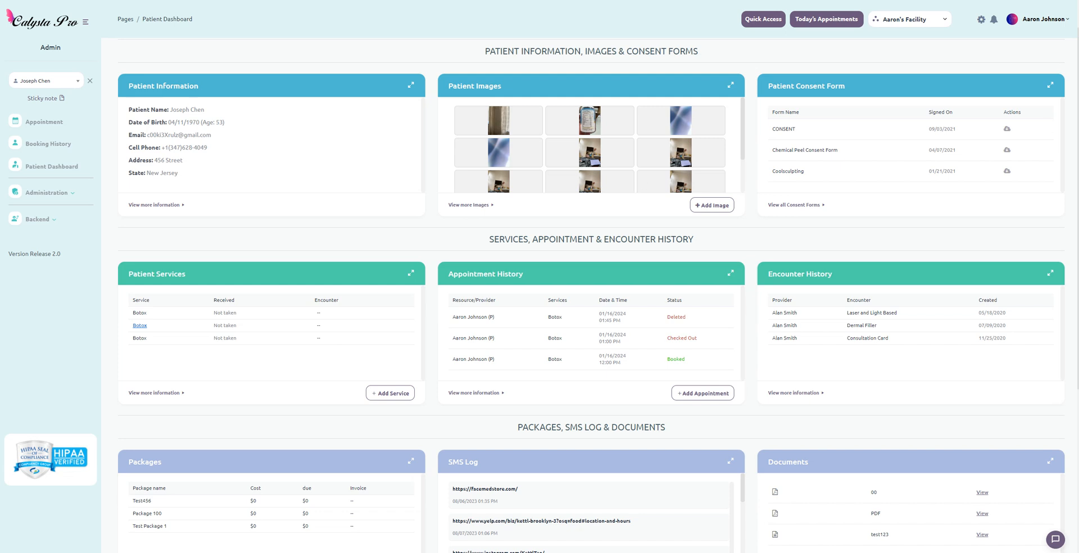
mouse_move(470, 255)
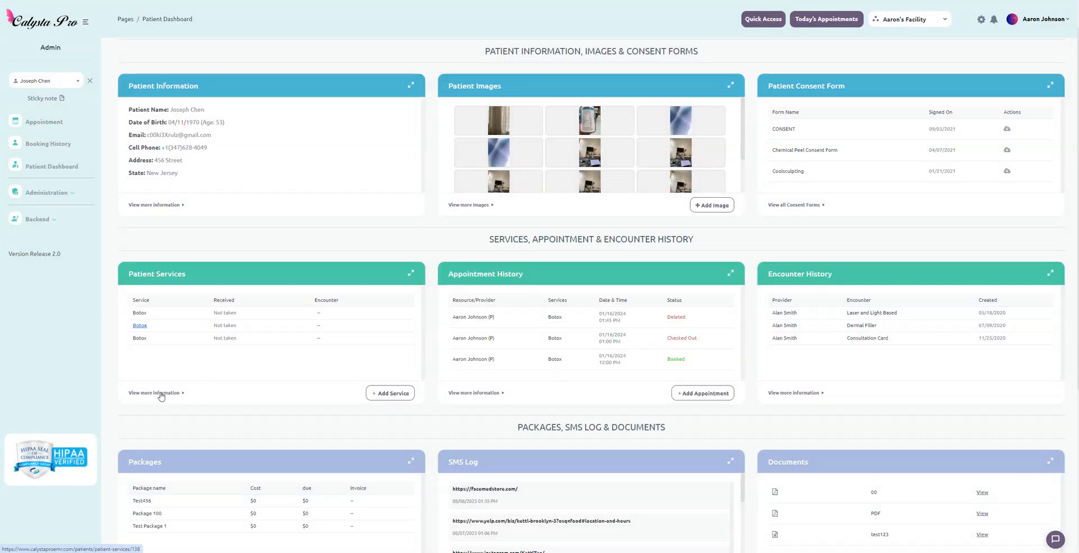
left_click(154, 393)
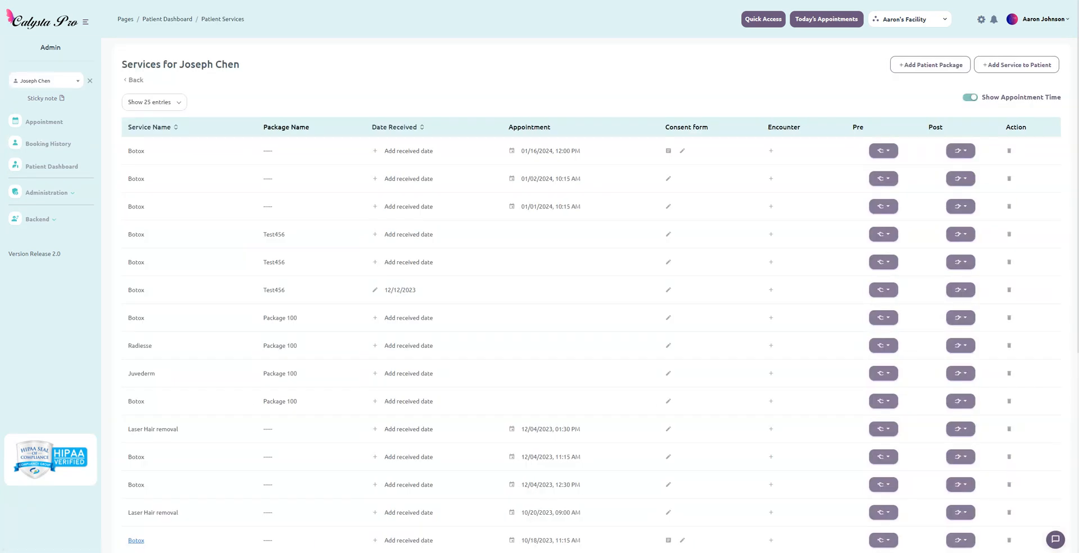
mouse_move(676, 104)
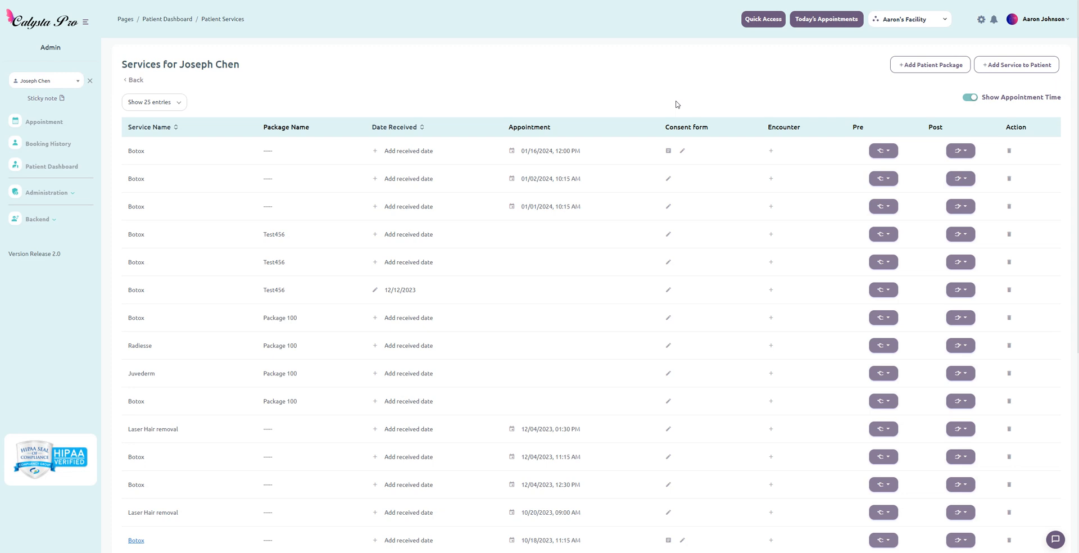
mouse_move(744, 187)
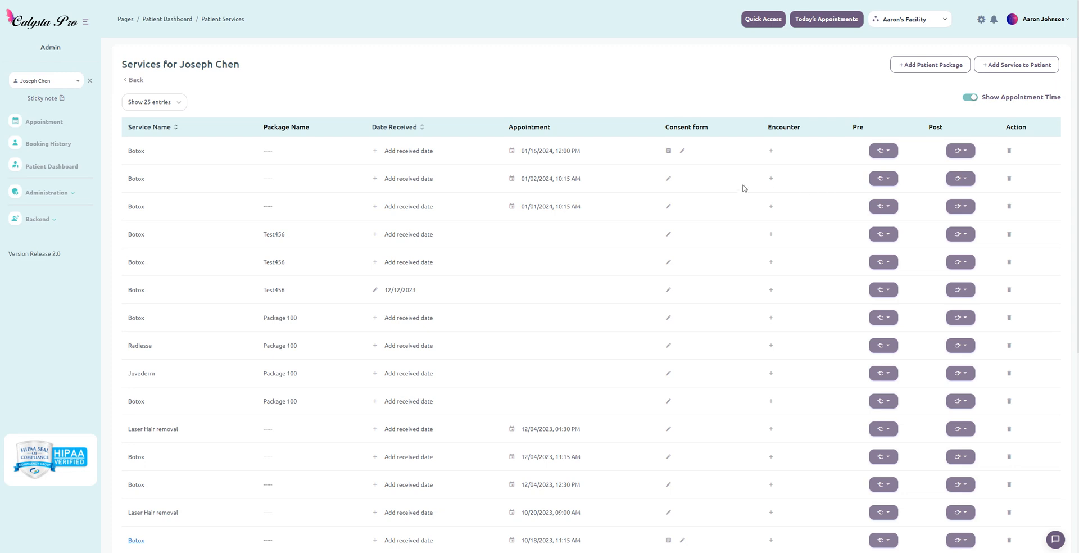
mouse_move(685, 184)
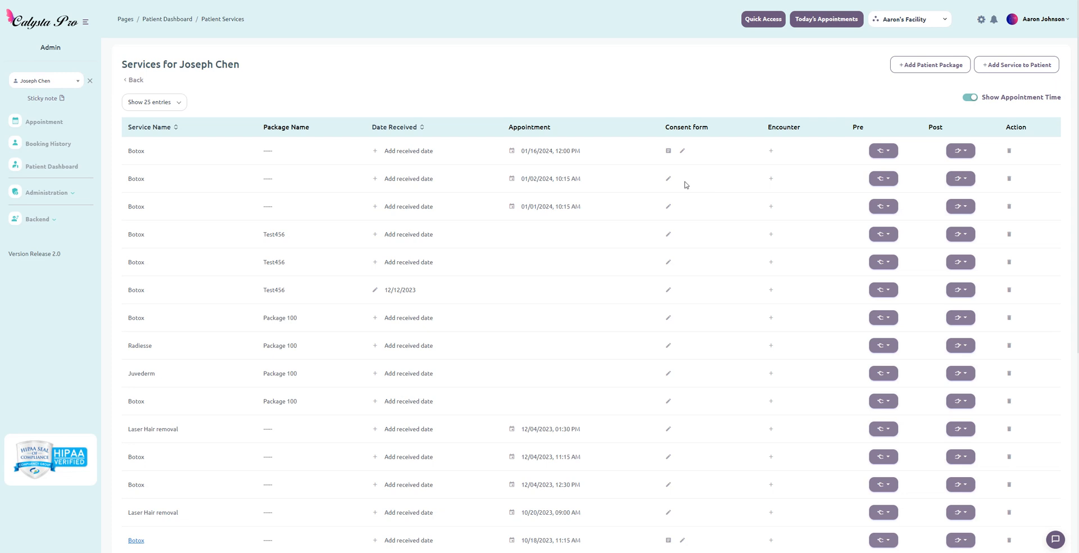
mouse_move(544, 182)
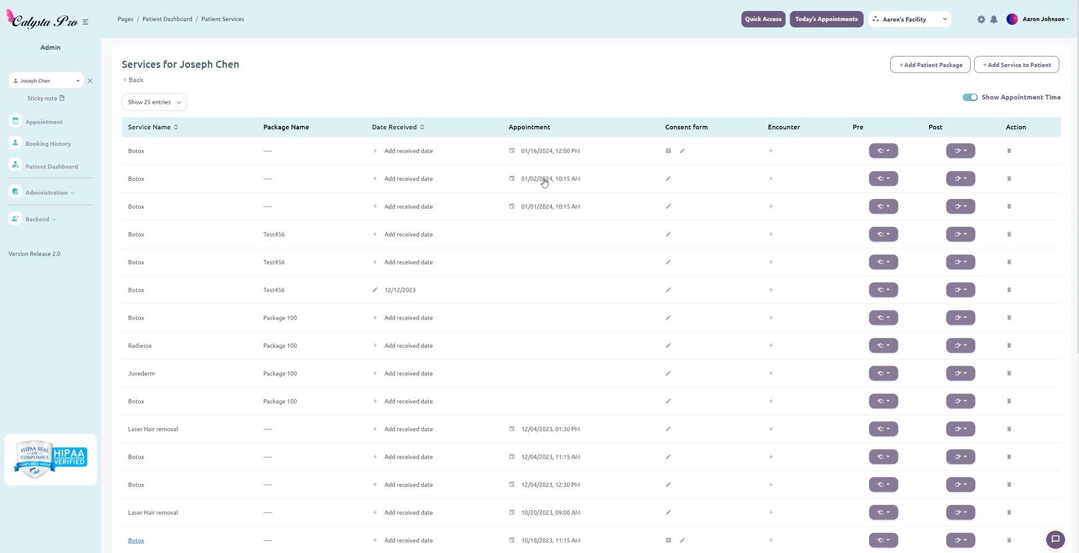
mouse_move(720, 159)
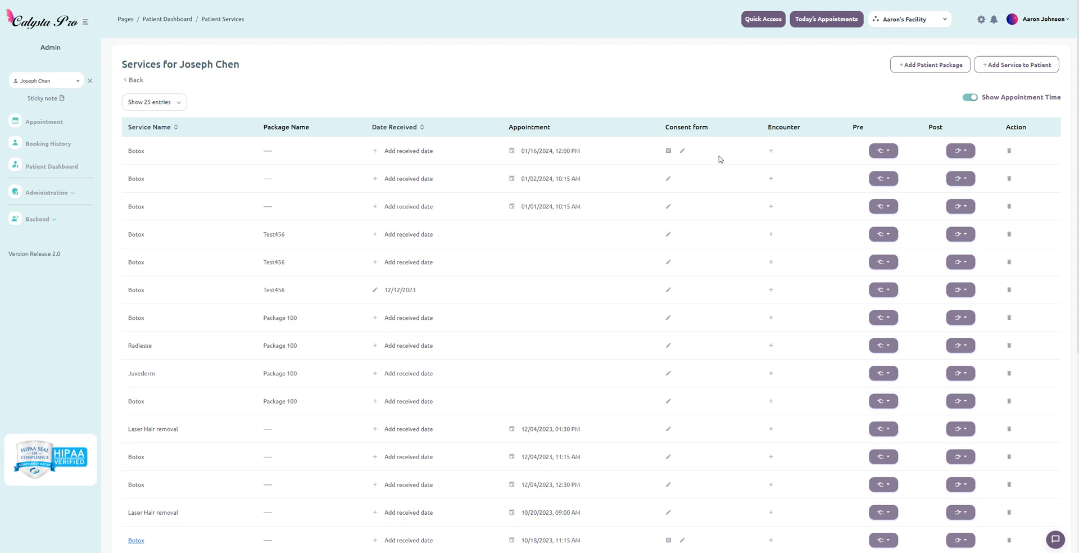
mouse_move(151, 159)
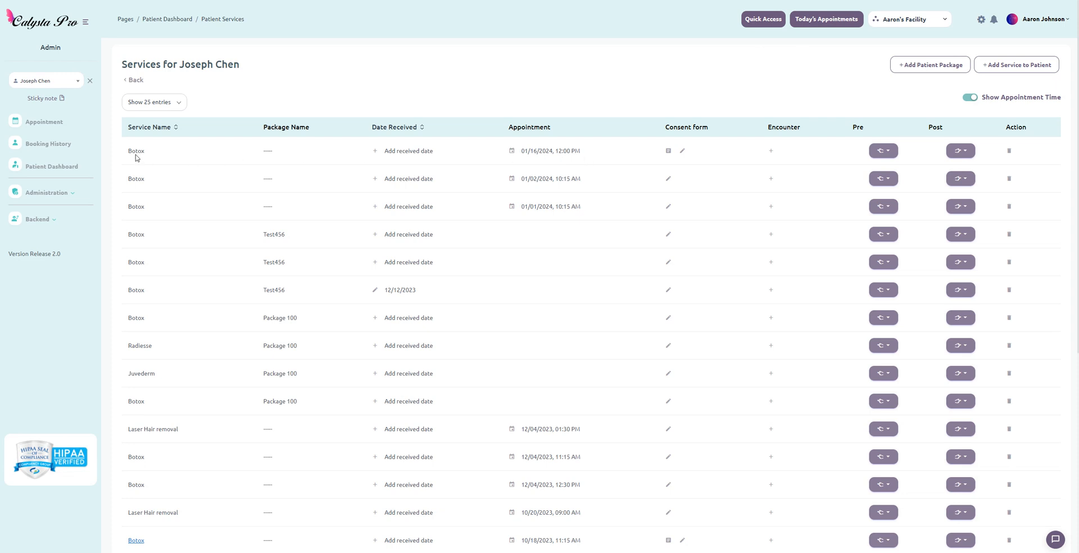
mouse_move(321, 155)
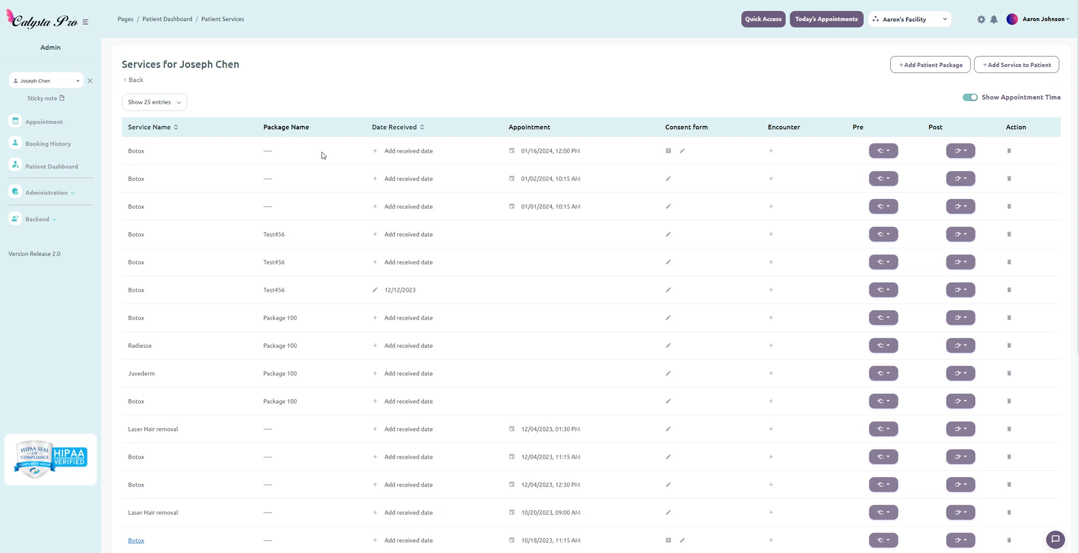
mouse_move(827, 19)
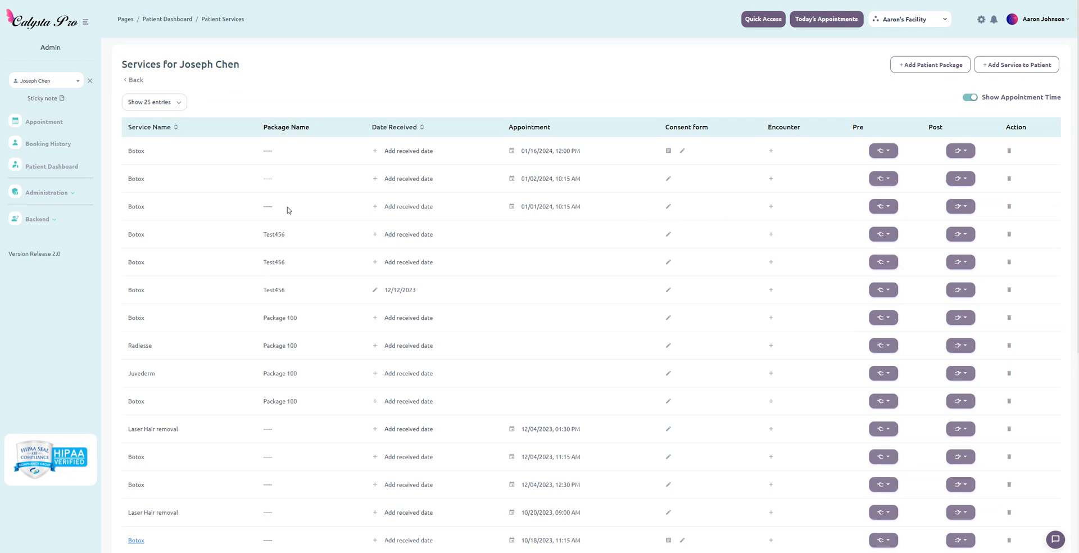
mouse_move(314, 160)
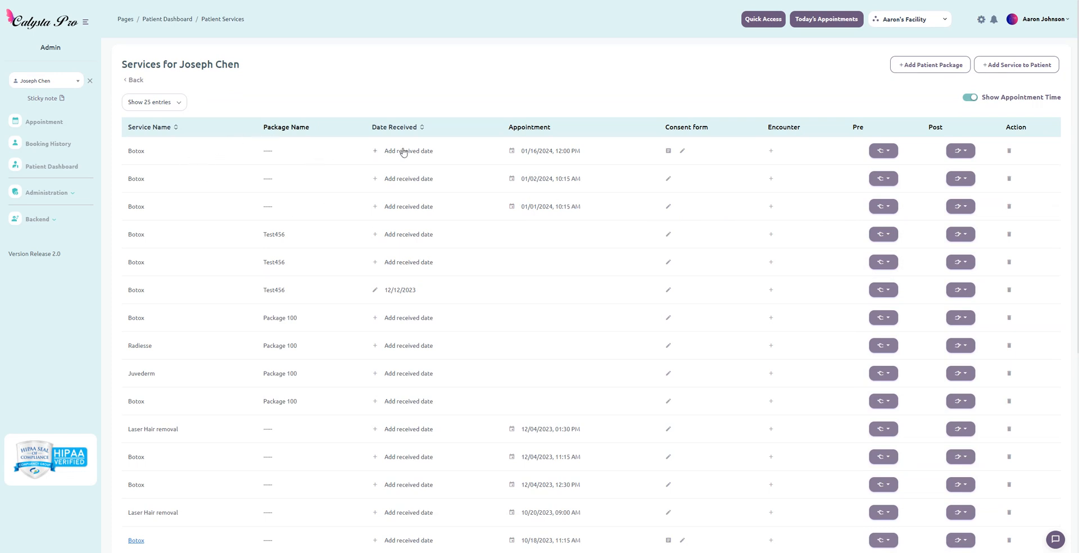
mouse_move(407, 159)
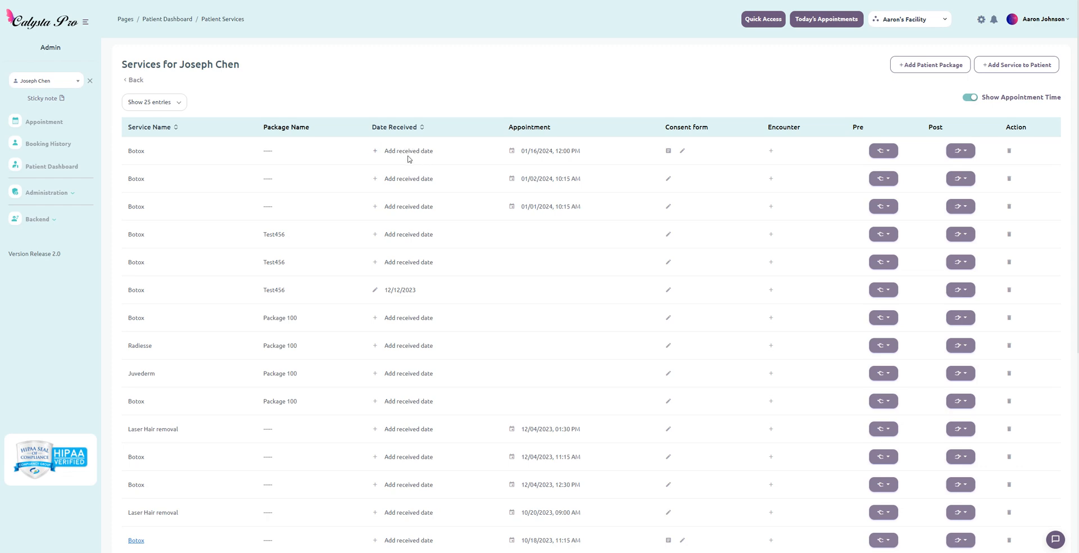
left_click(408, 151)
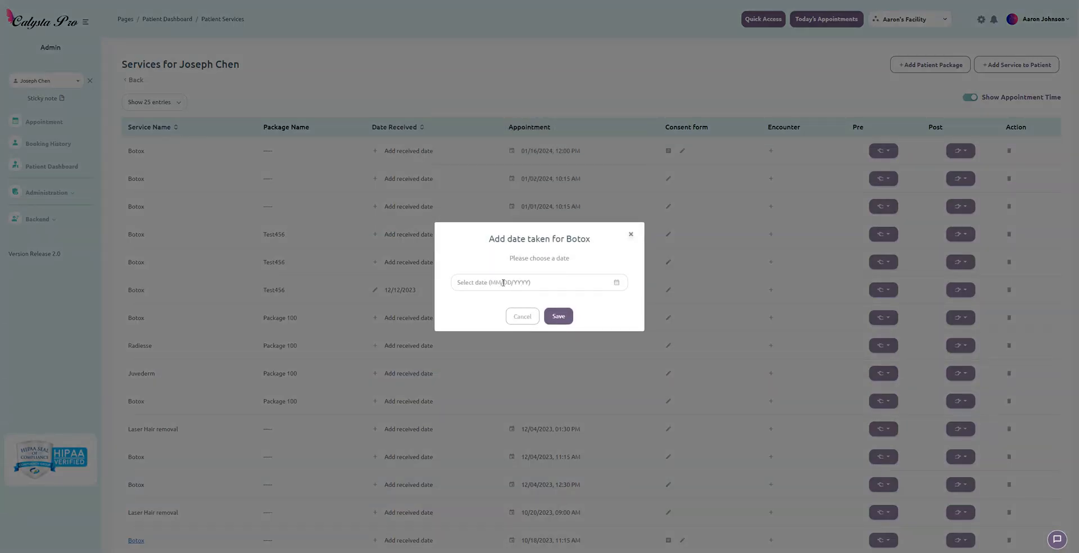
left_click(522, 317)
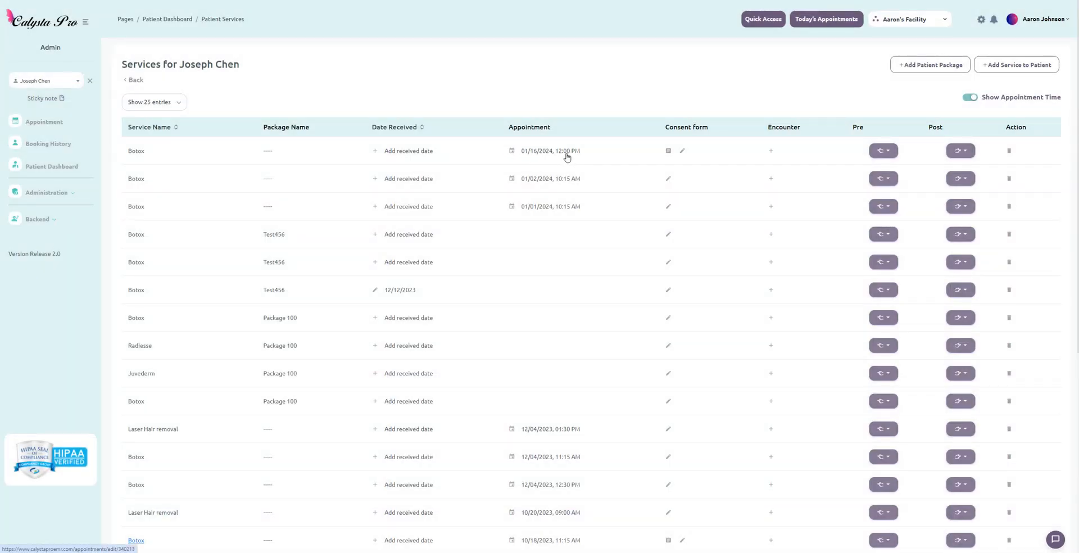
mouse_move(654, 160)
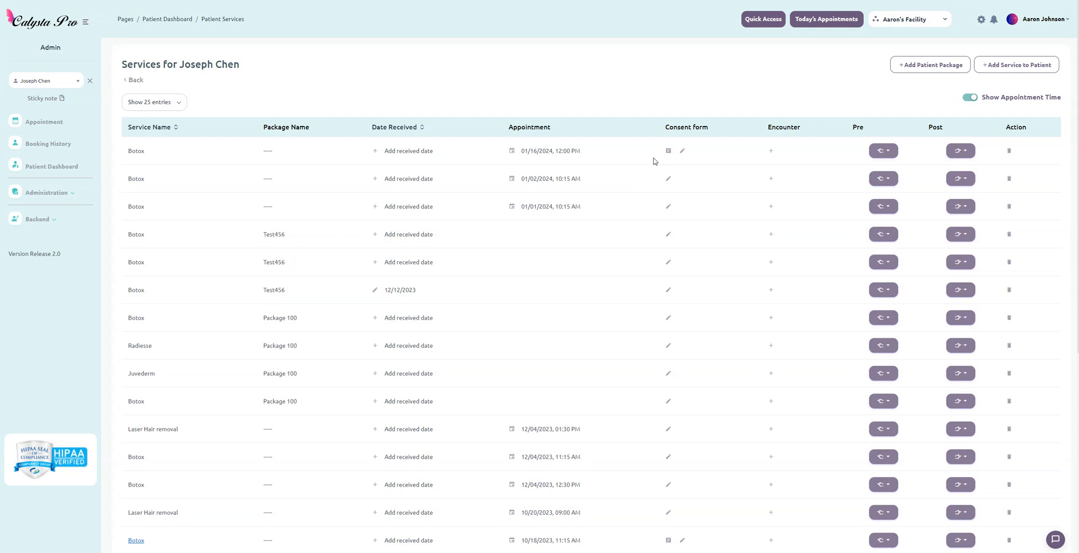
mouse_move(653, 161)
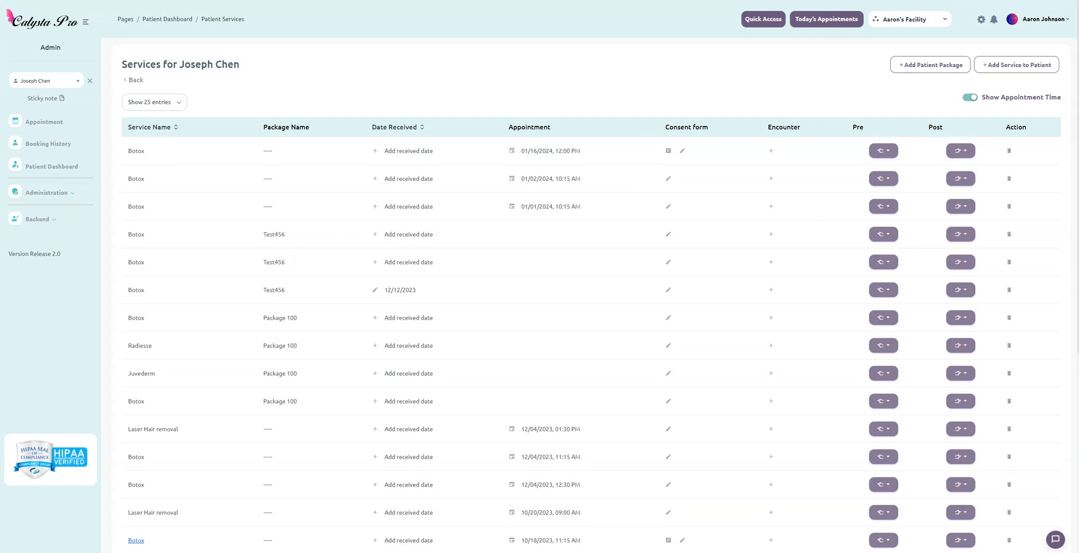
mouse_move(792, 216)
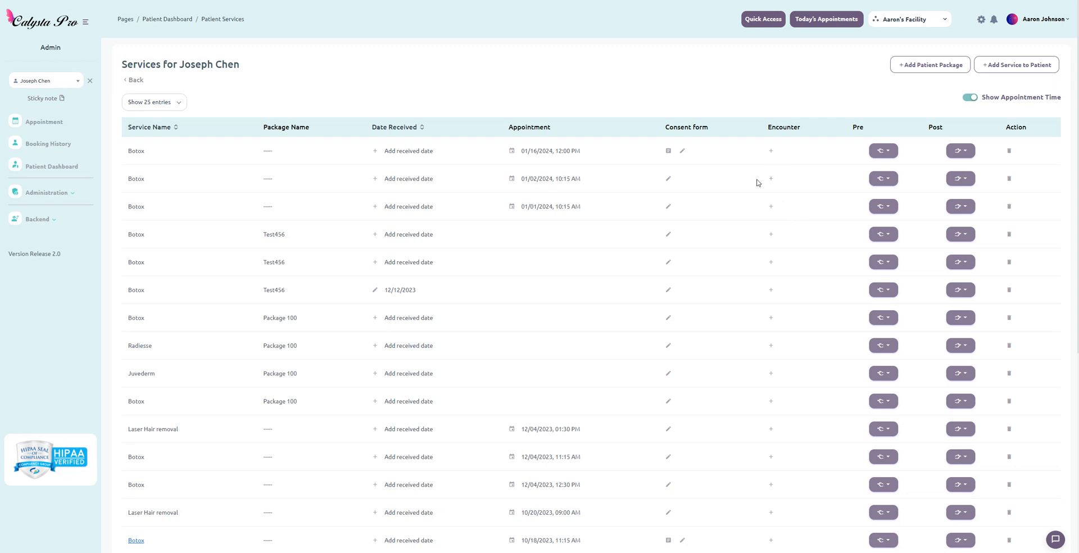
mouse_move(800, 139)
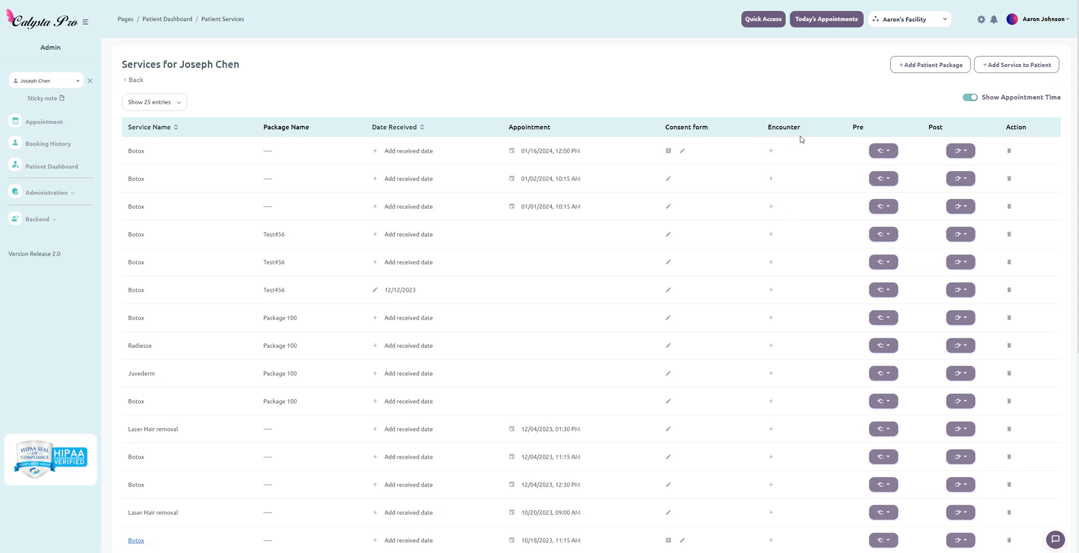
mouse_move(695, 122)
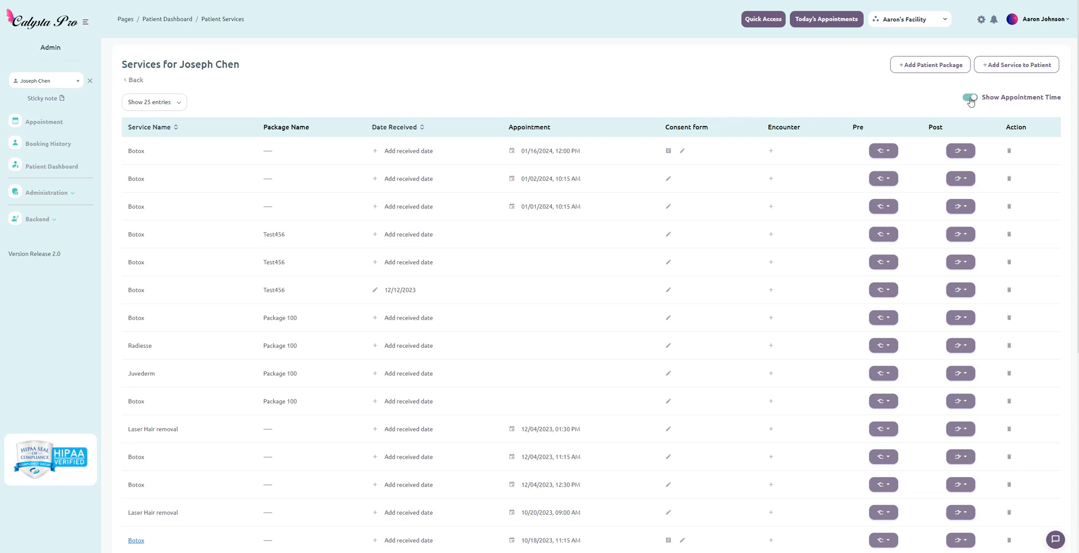
- Toggle Show Appointment Time, then begin signing the first Botox row's consent form
left_click(969, 97)
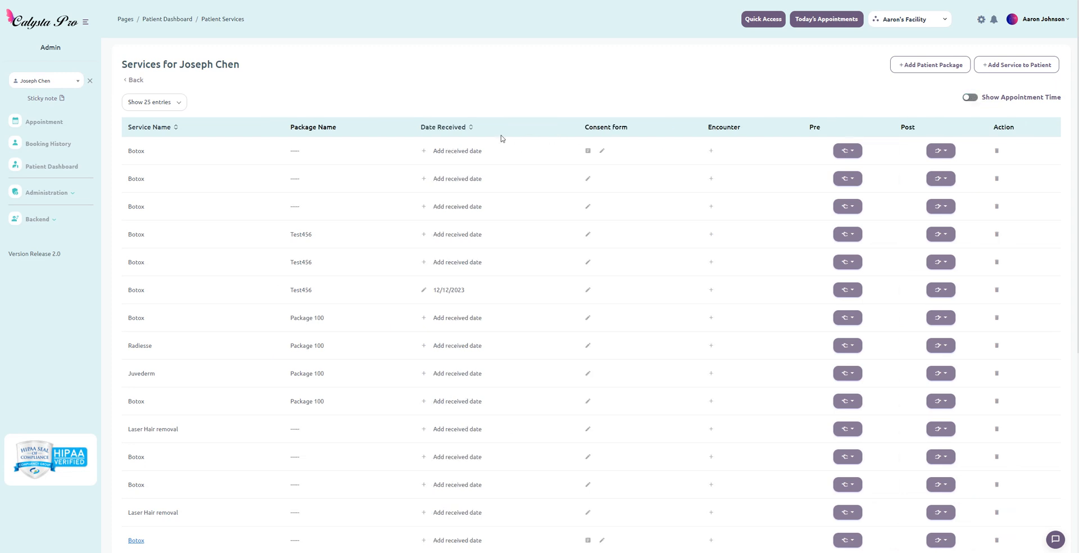
mouse_move(598, 109)
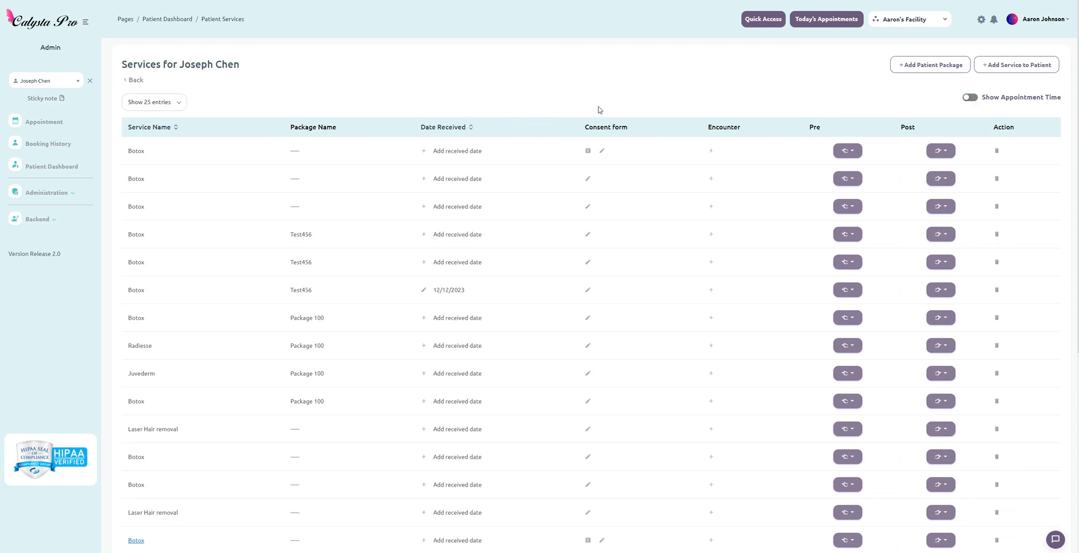
left_click(969, 96)
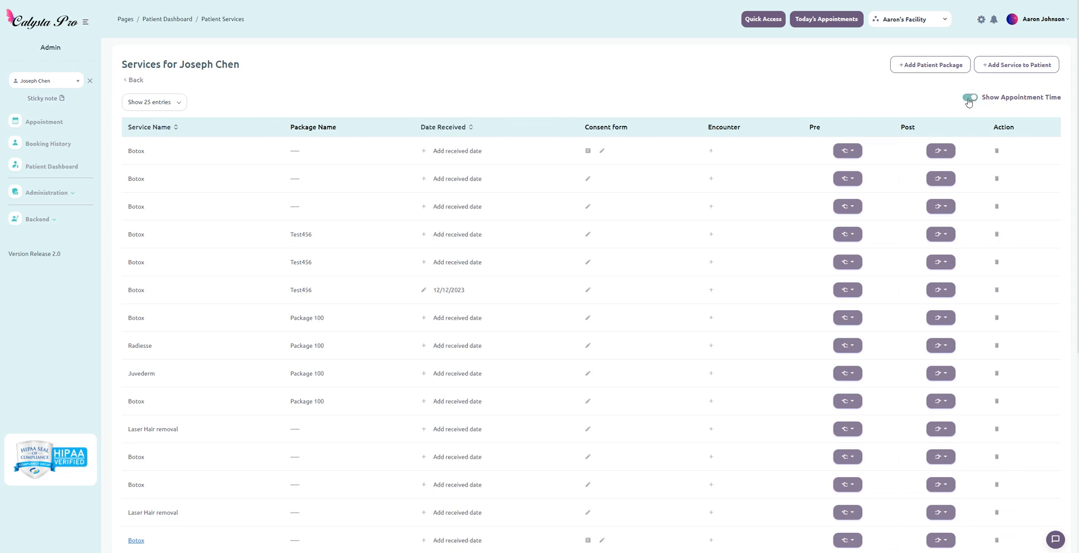
left_click(969, 97)
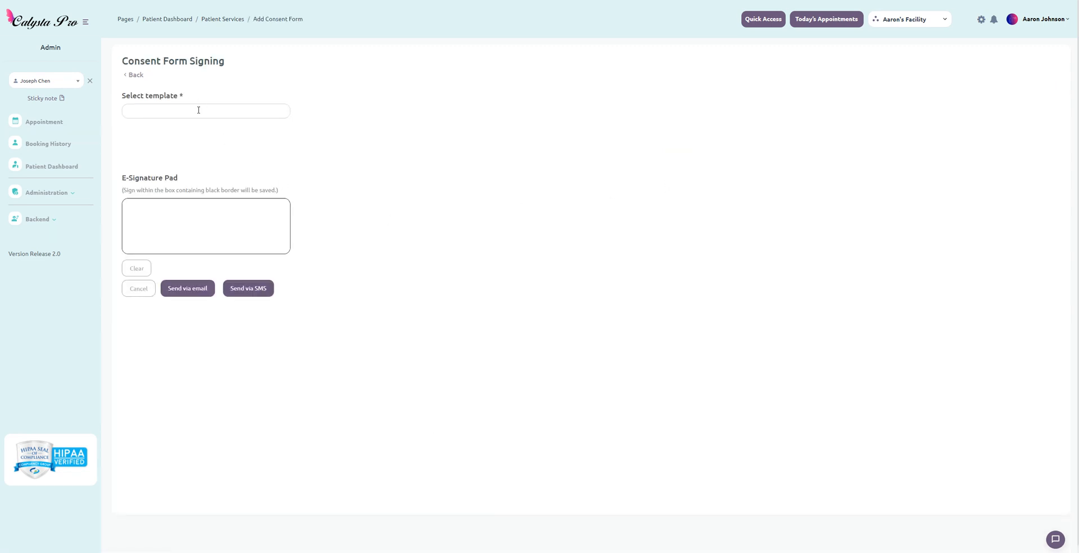
- Pick the Chemical Peel Consent Form from the Select template dropdown
left_click(206, 110)
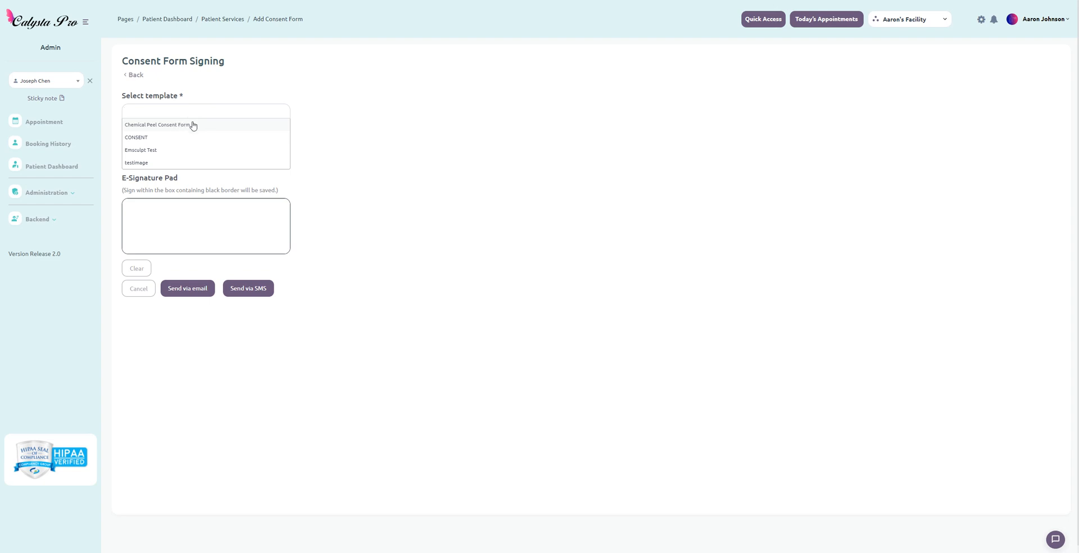
mouse_move(195, 128)
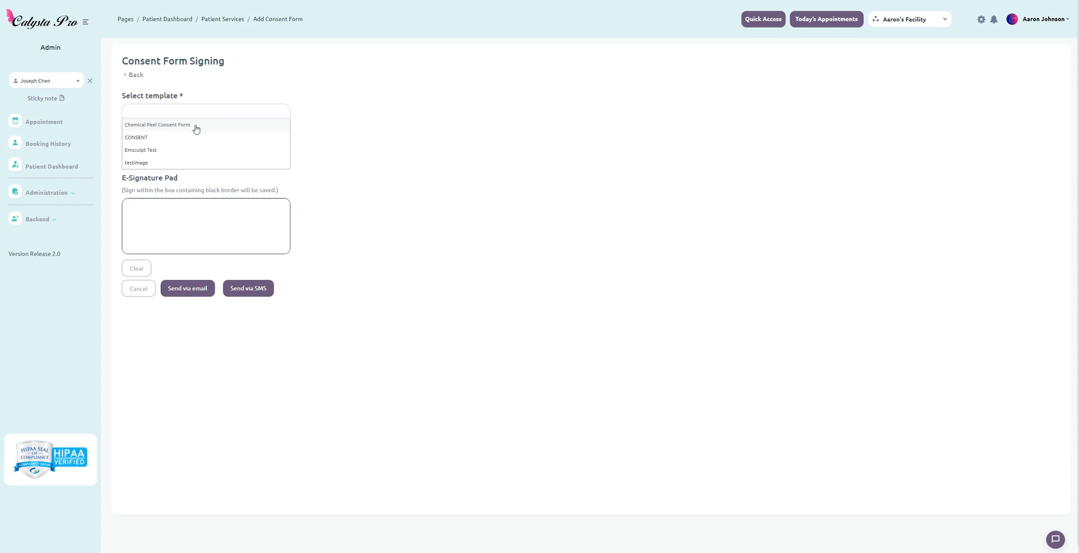
left_click(157, 125)
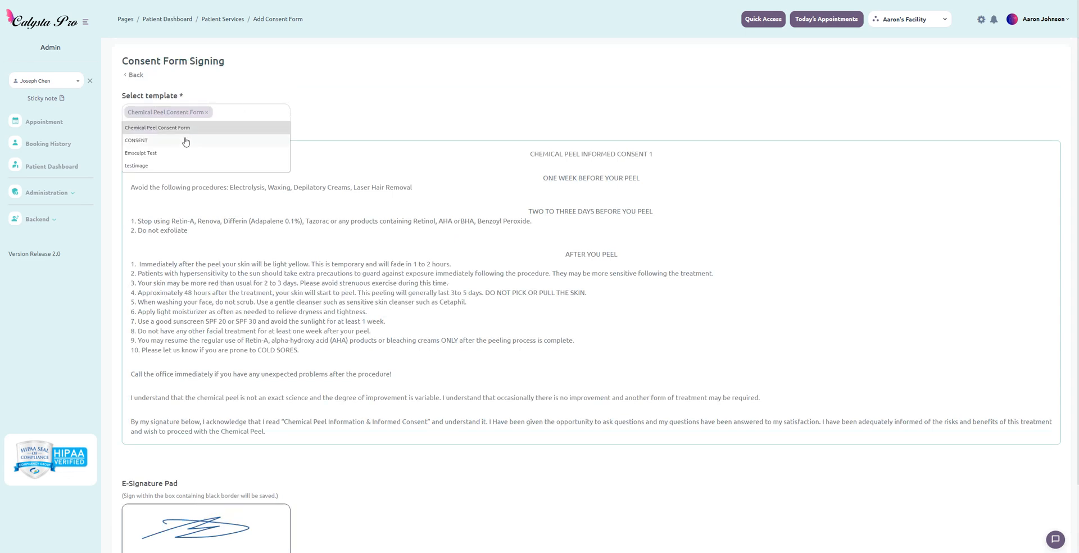
- Add the CONSENT template, collapse Chemical Peel, and tick 'I have read all the consent forms'
left_click(136, 140)
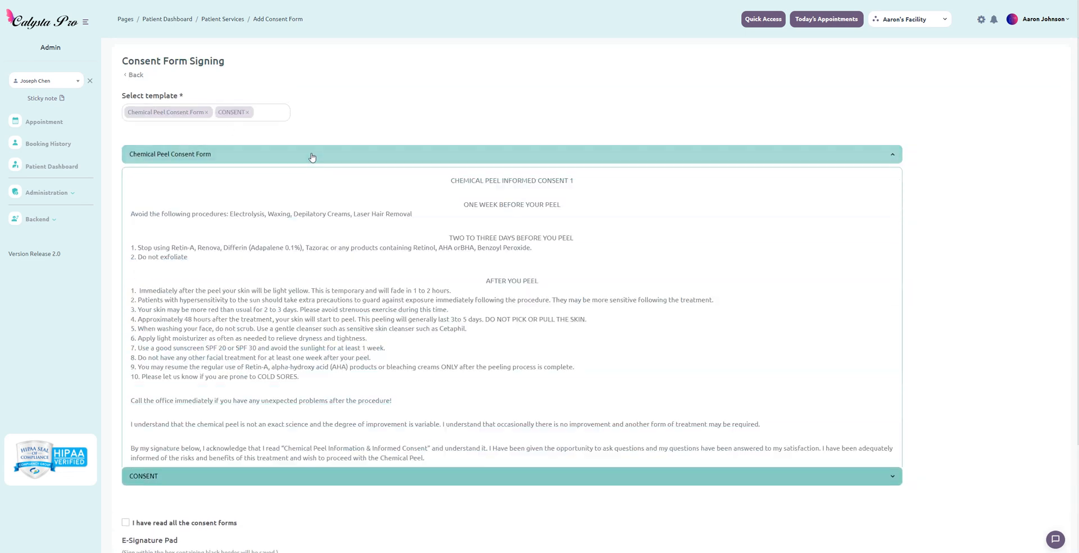
left_click(511, 154)
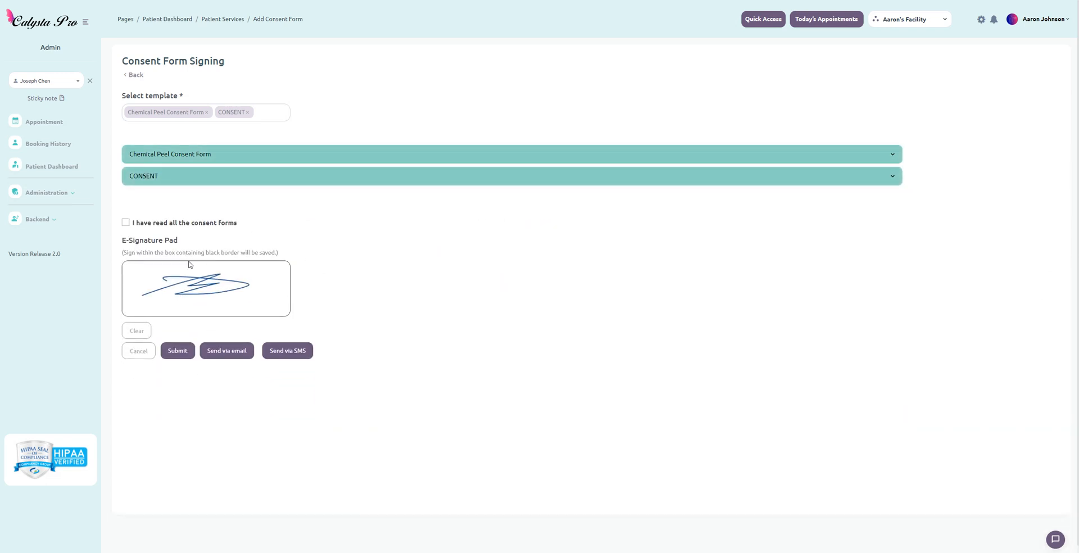
left_click(125, 222)
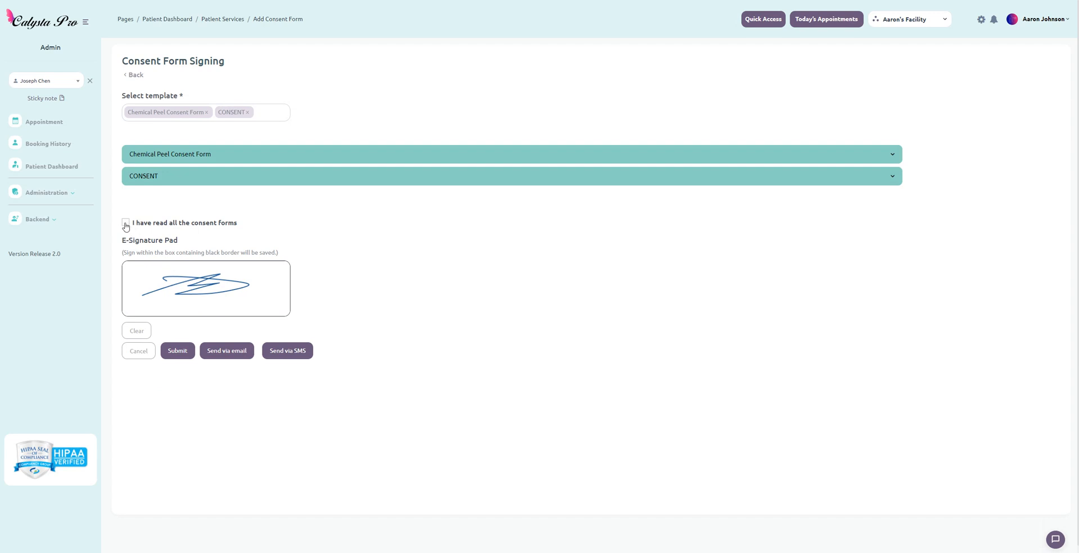
left_click(125, 223)
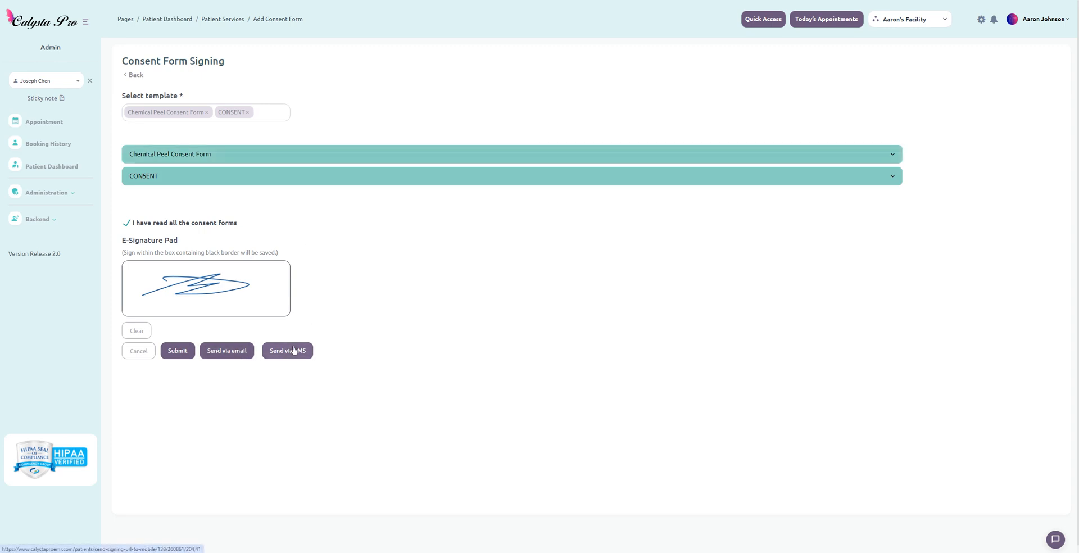
mouse_move(539, 295)
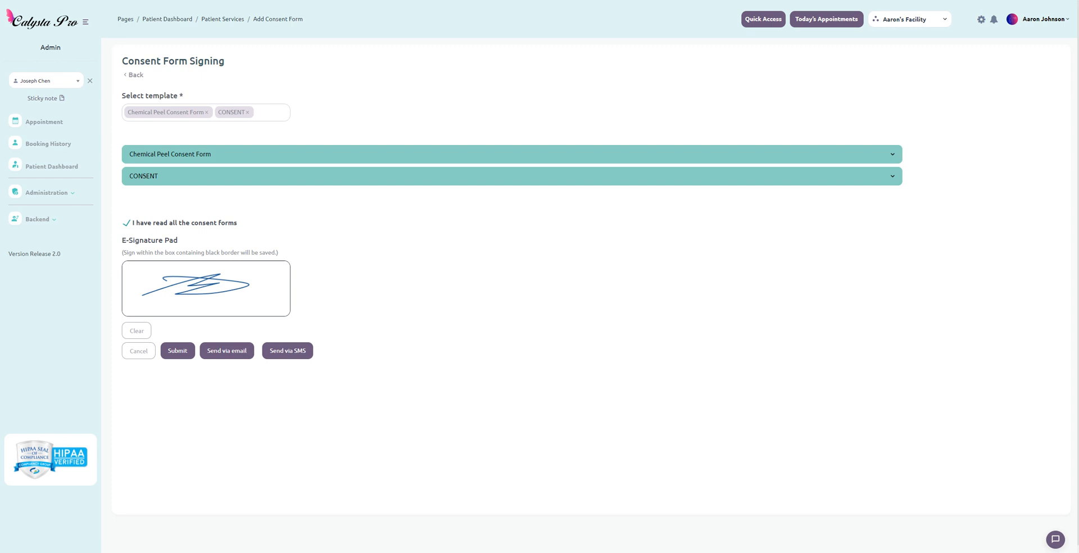
mouse_move(122, 85)
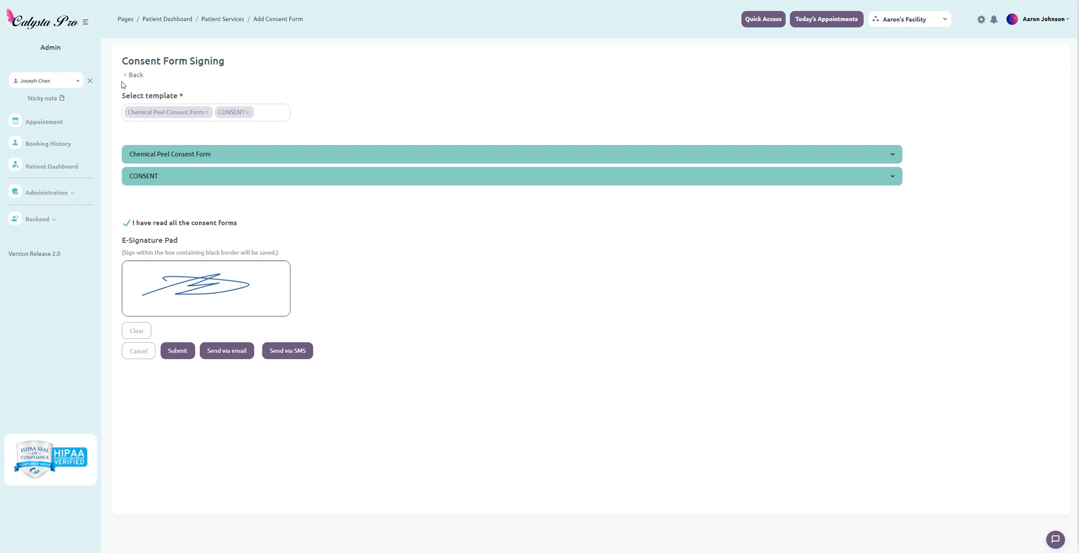
- Go back to the services list and view the first Botox row's consent forms
left_click(134, 74)
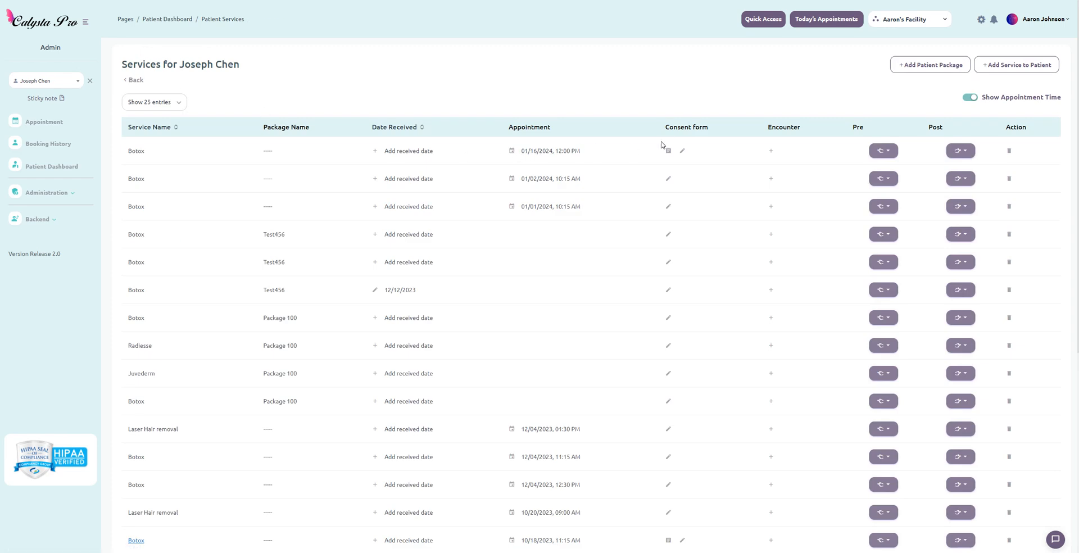
mouse_move(668, 151)
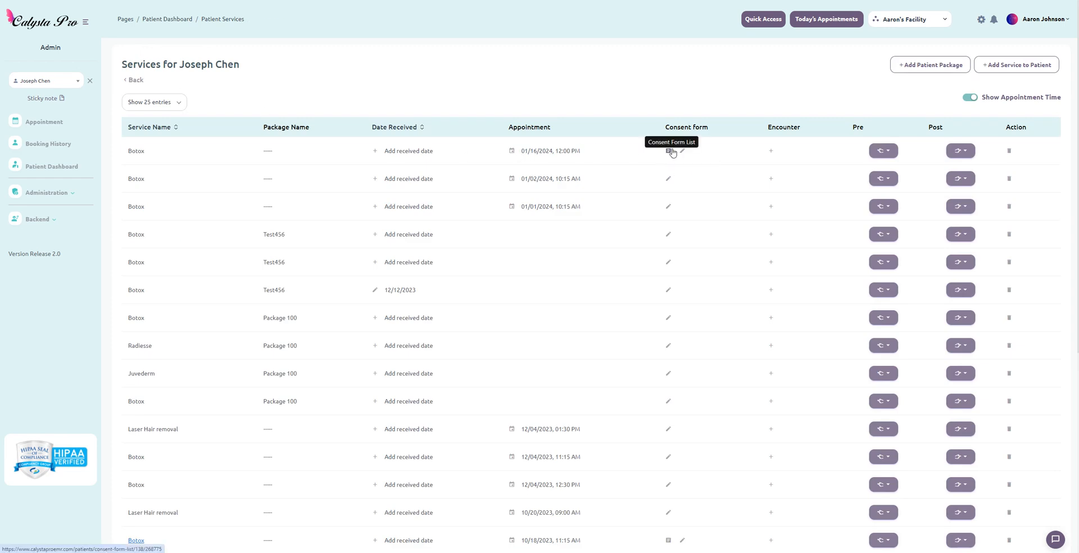
mouse_move(669, 156)
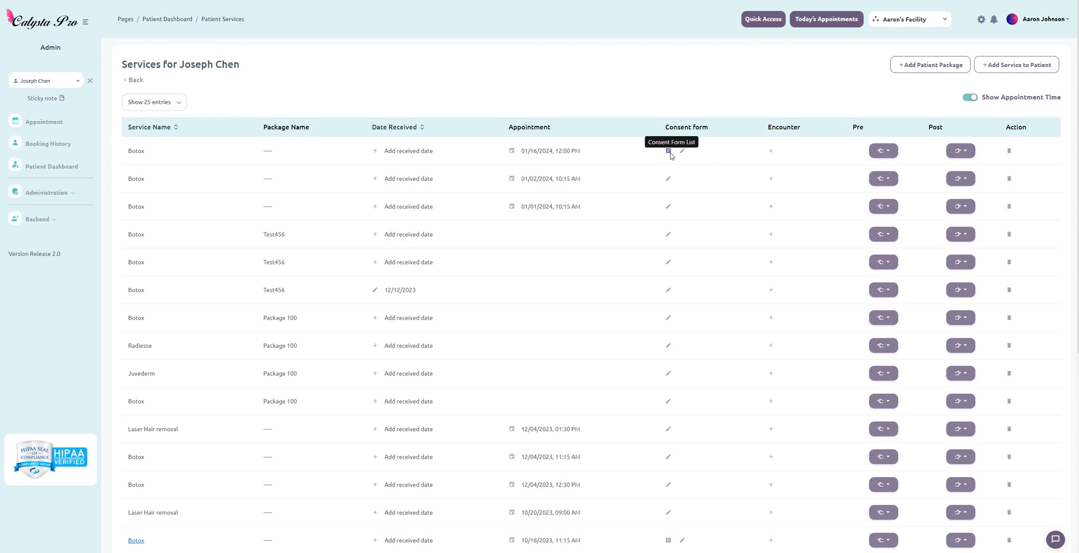
left_click(668, 150)
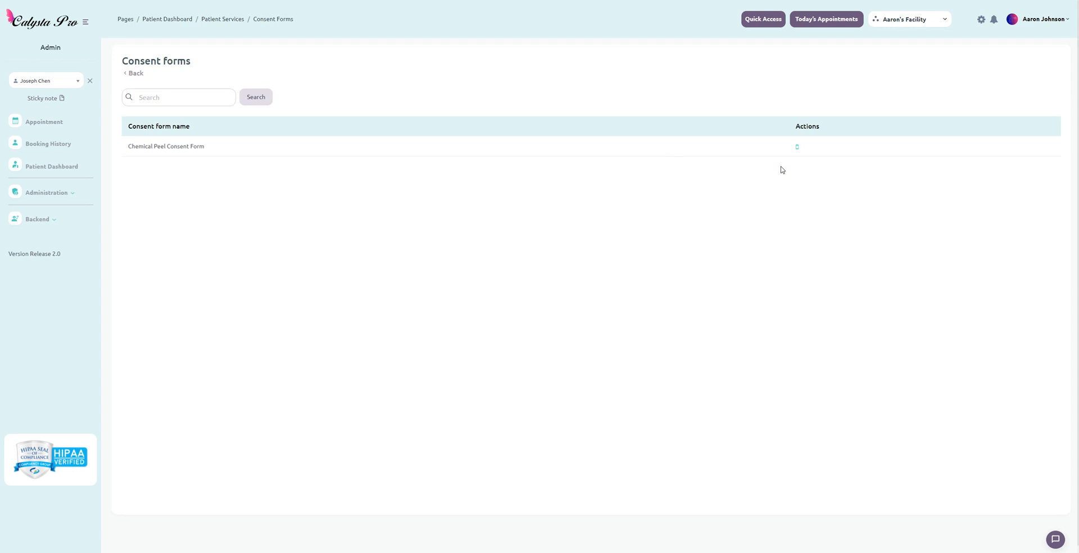
mouse_move(446, 233)
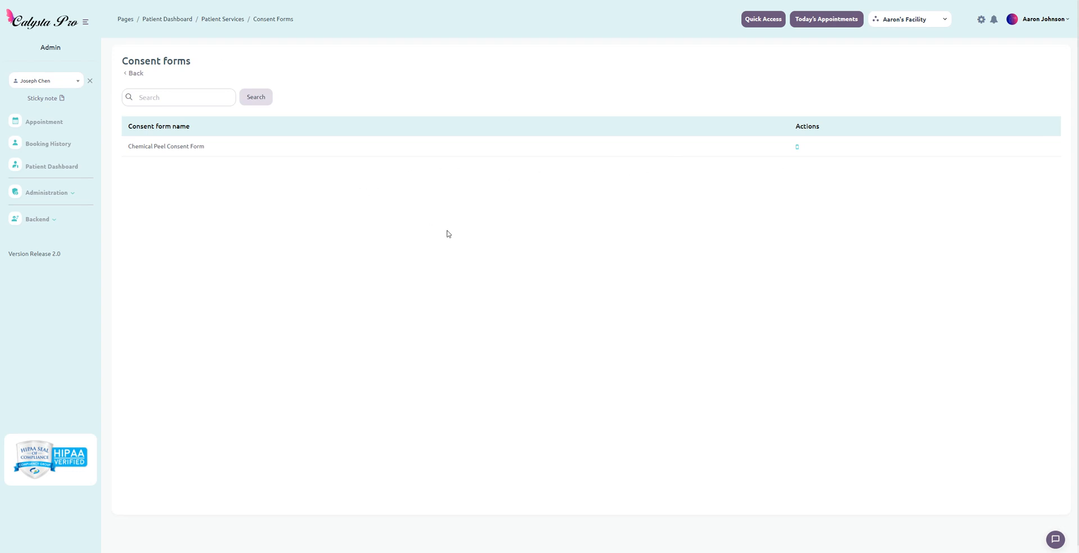
mouse_move(788, 151)
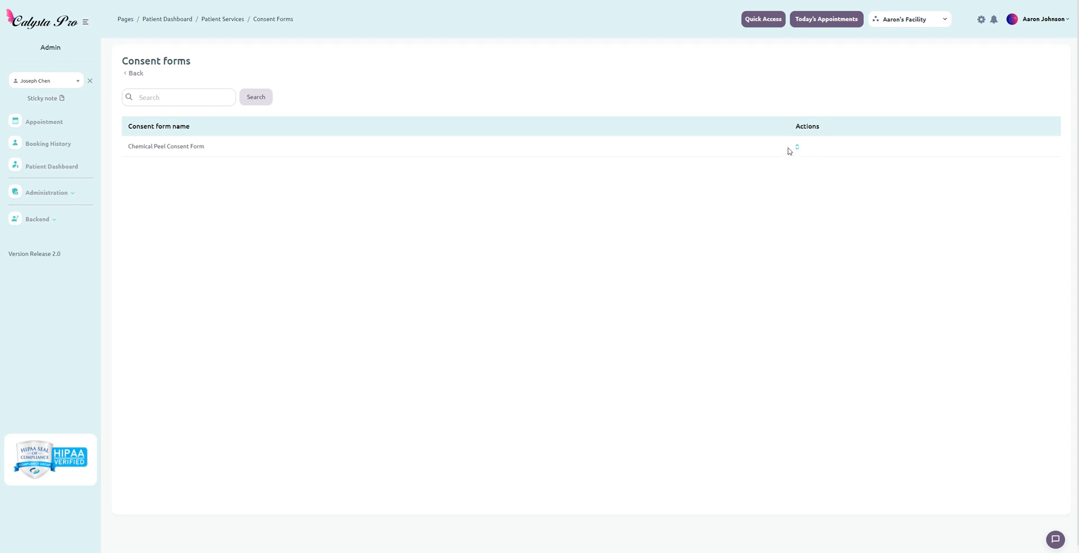
mouse_move(791, 150)
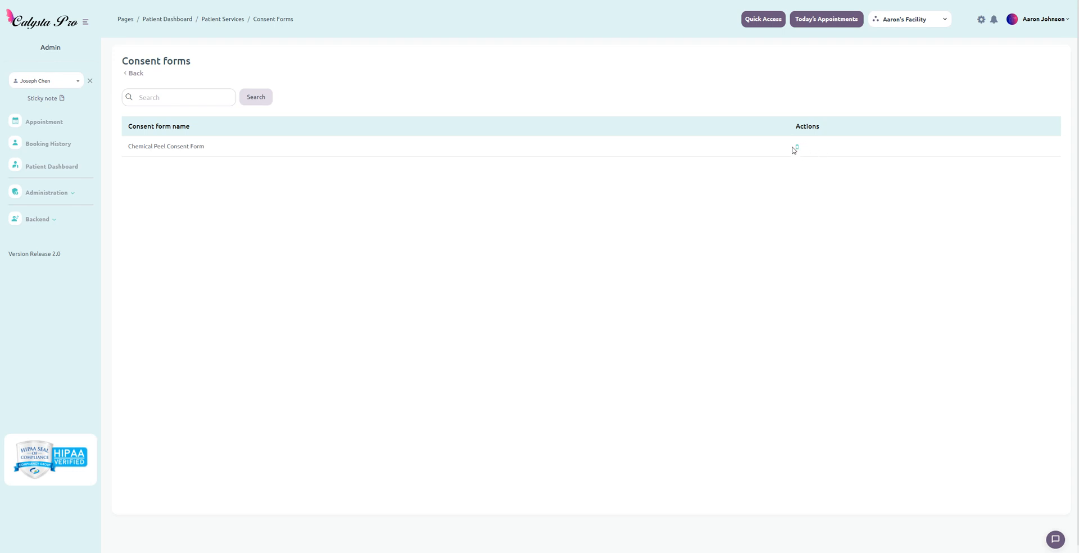
mouse_move(463, 87)
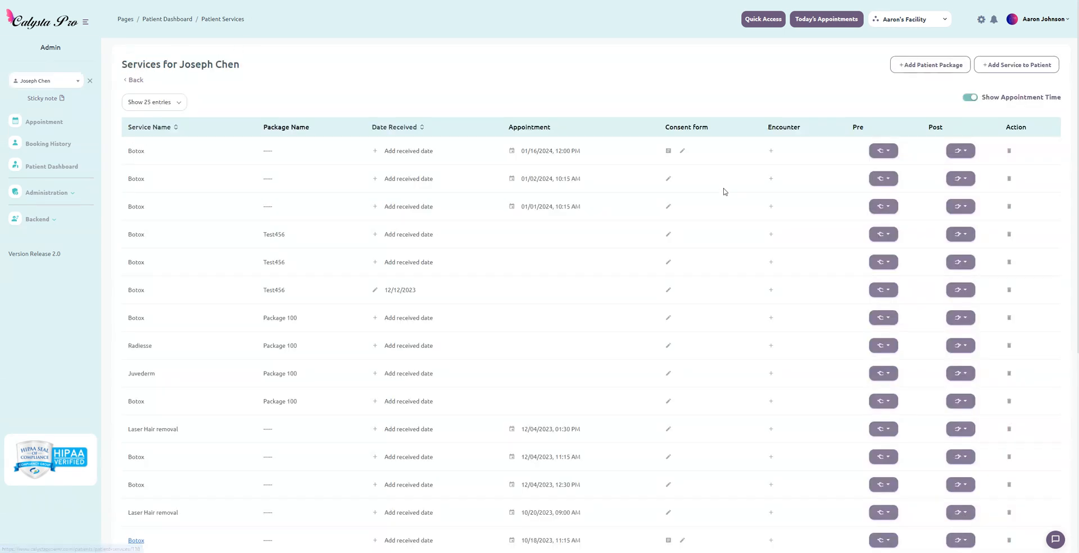
mouse_move(667, 150)
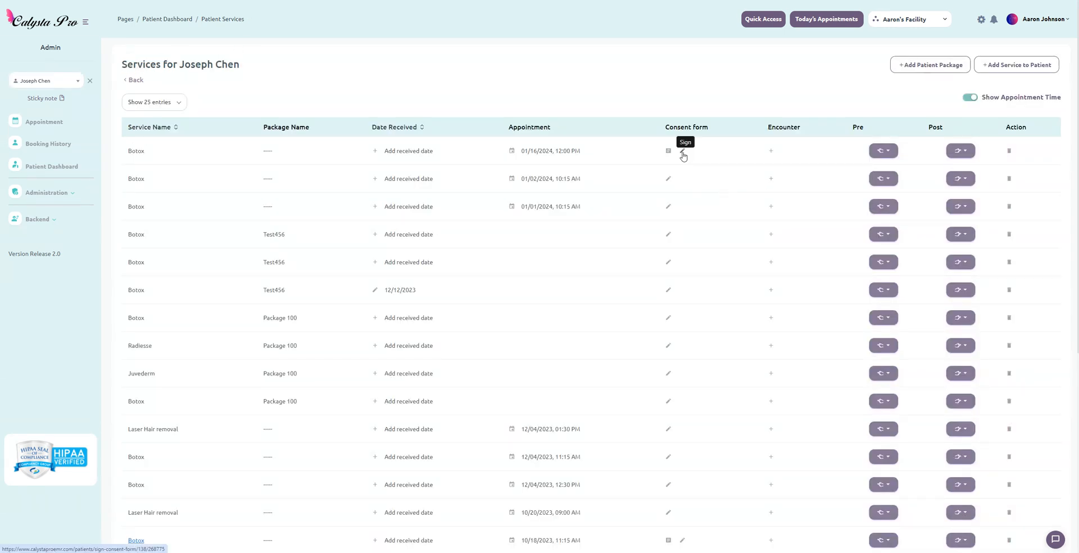
mouse_move(683, 150)
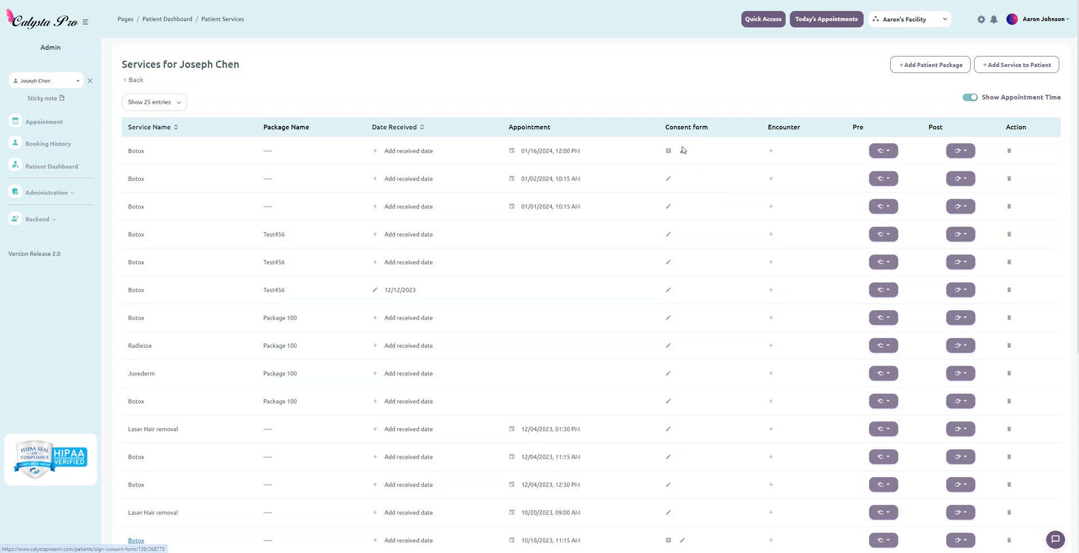
mouse_move(683, 150)
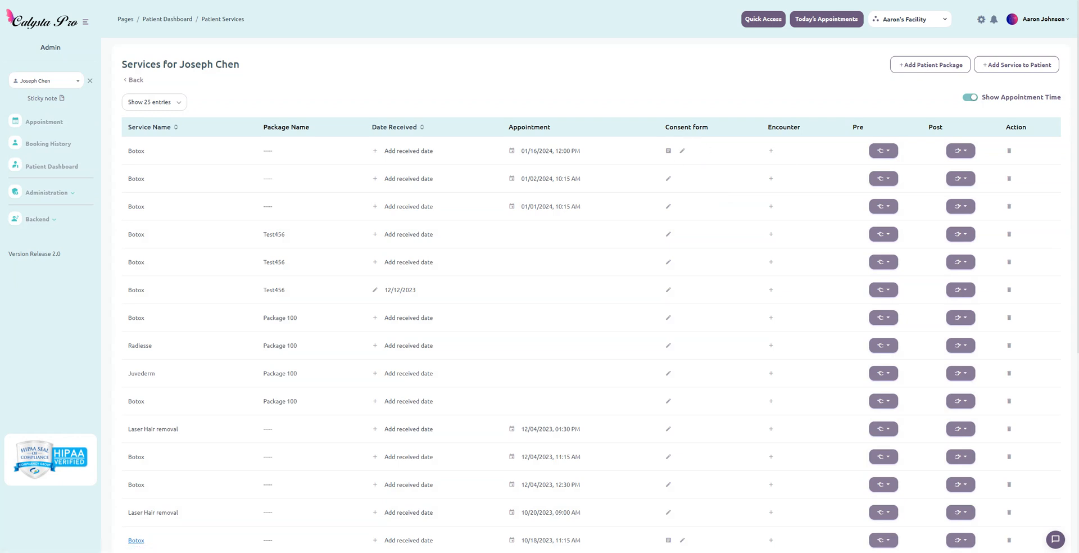
mouse_move(818, 181)
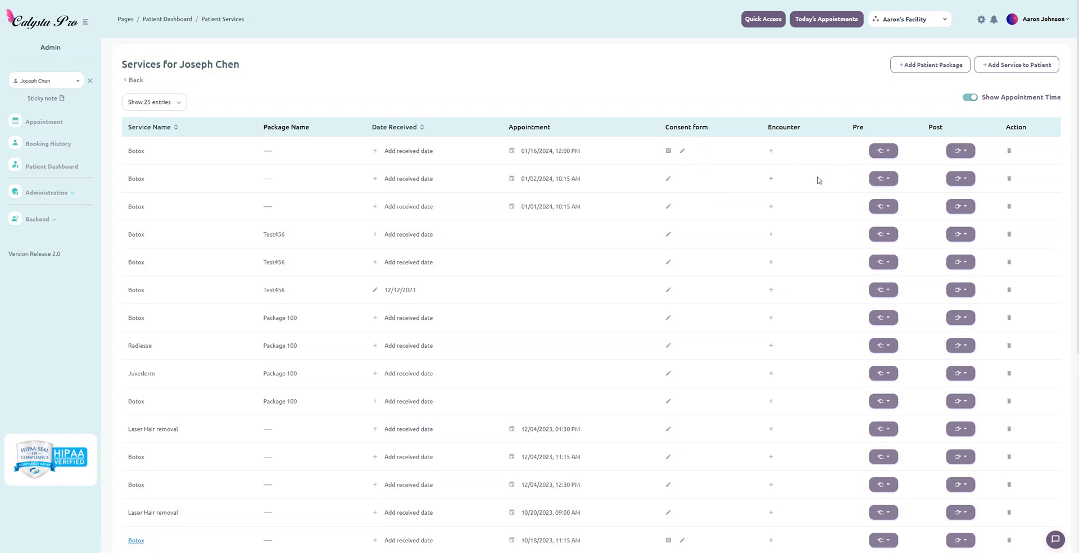
mouse_move(763, 166)
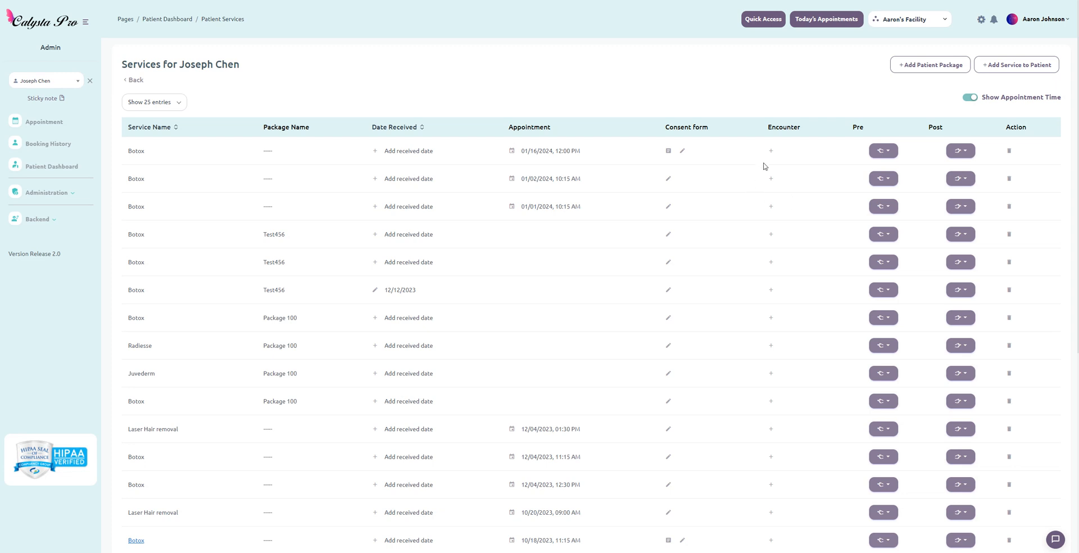
mouse_move(771, 151)
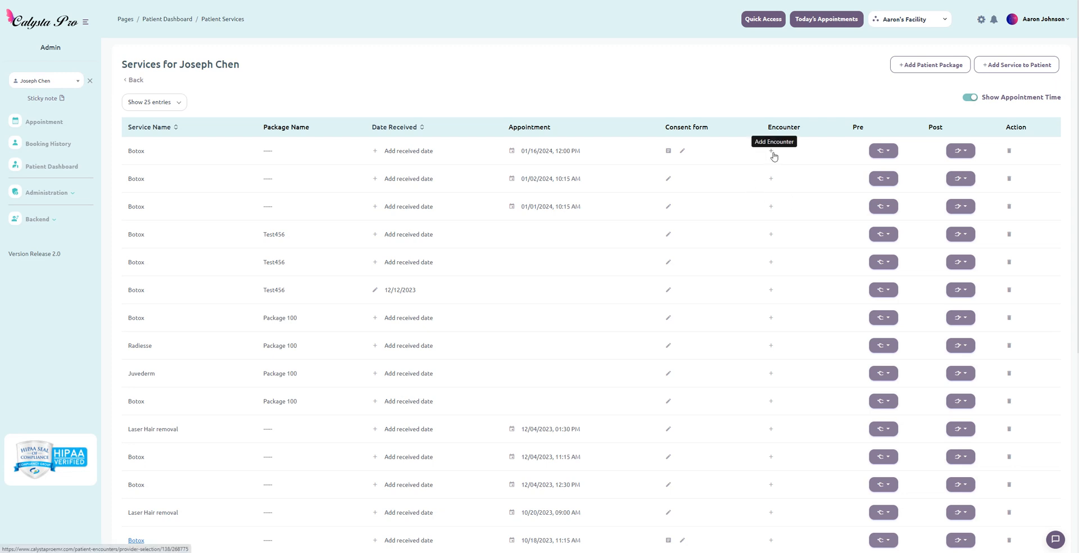
left_click(770, 151)
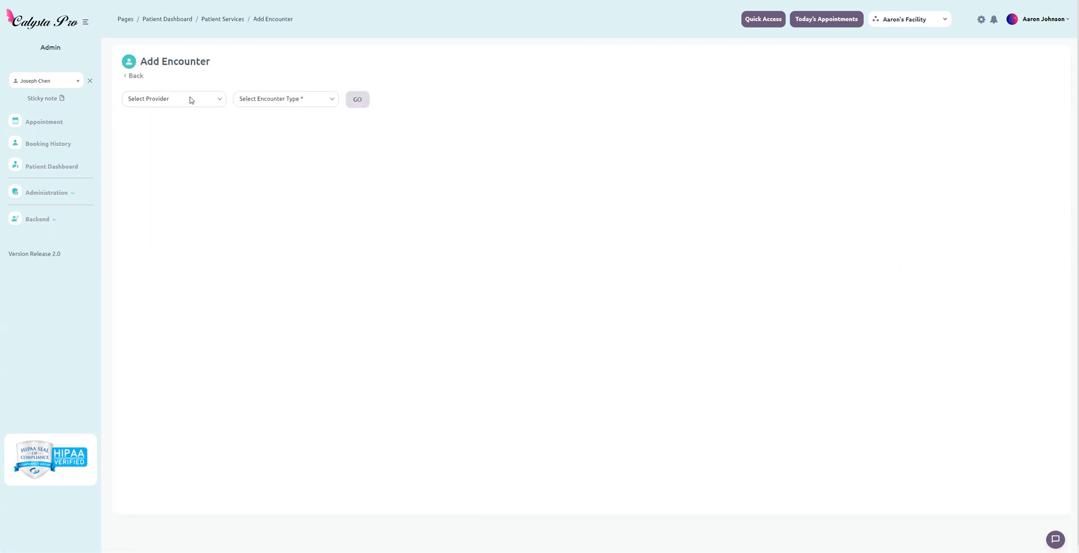
left_click(174, 98)
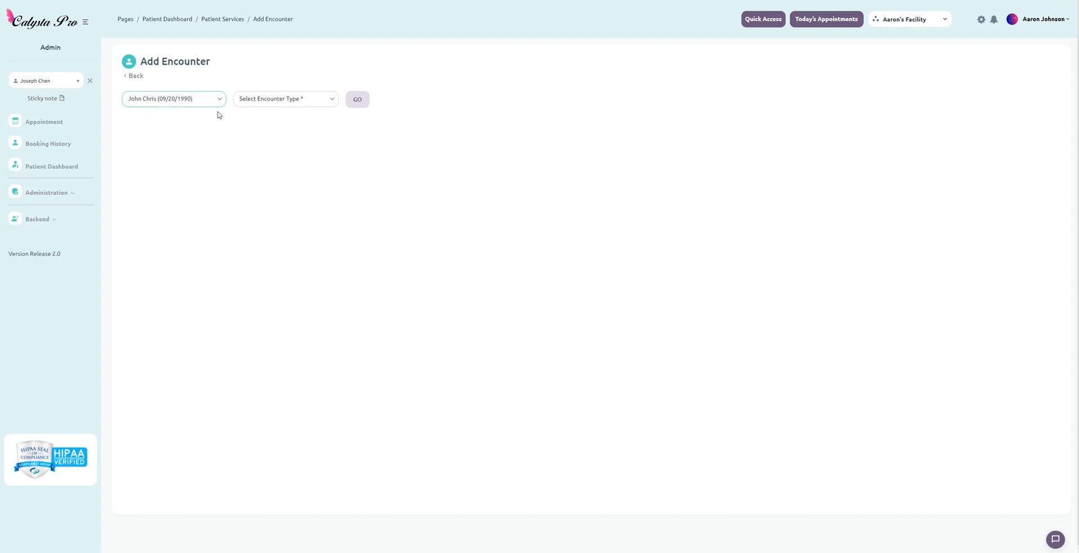
left_click(285, 98)
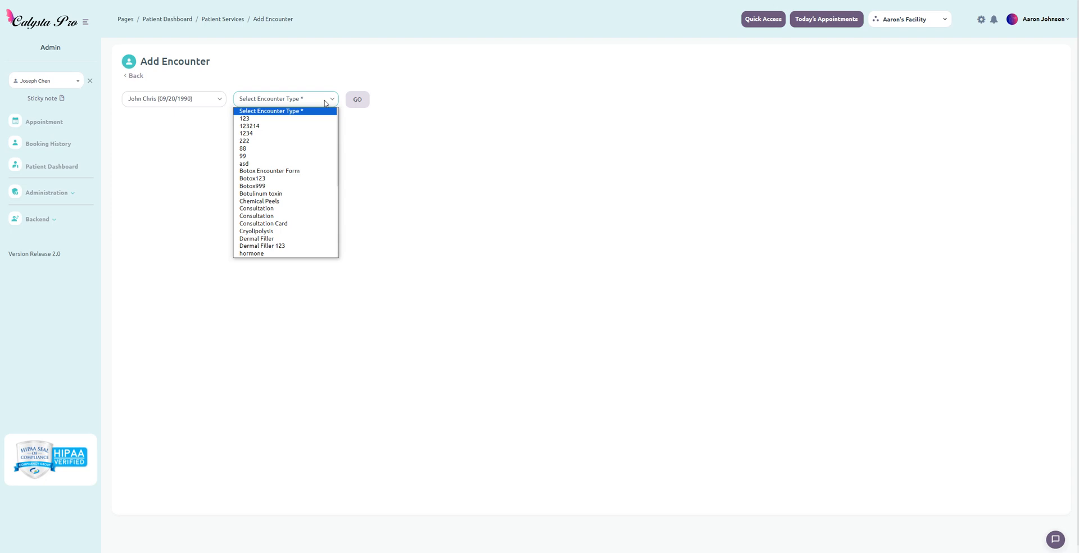
mouse_move(327, 111)
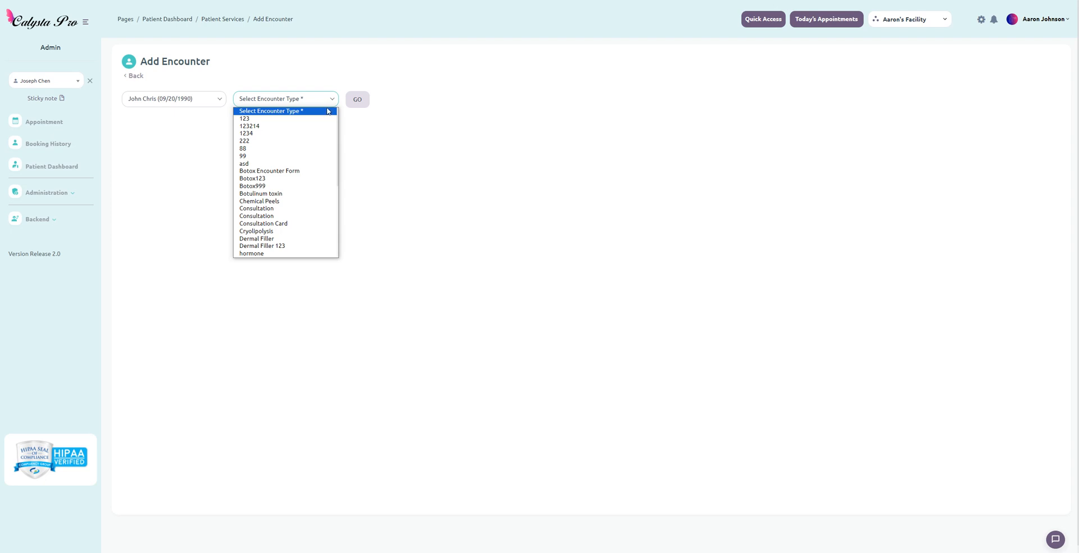
mouse_move(331, 111)
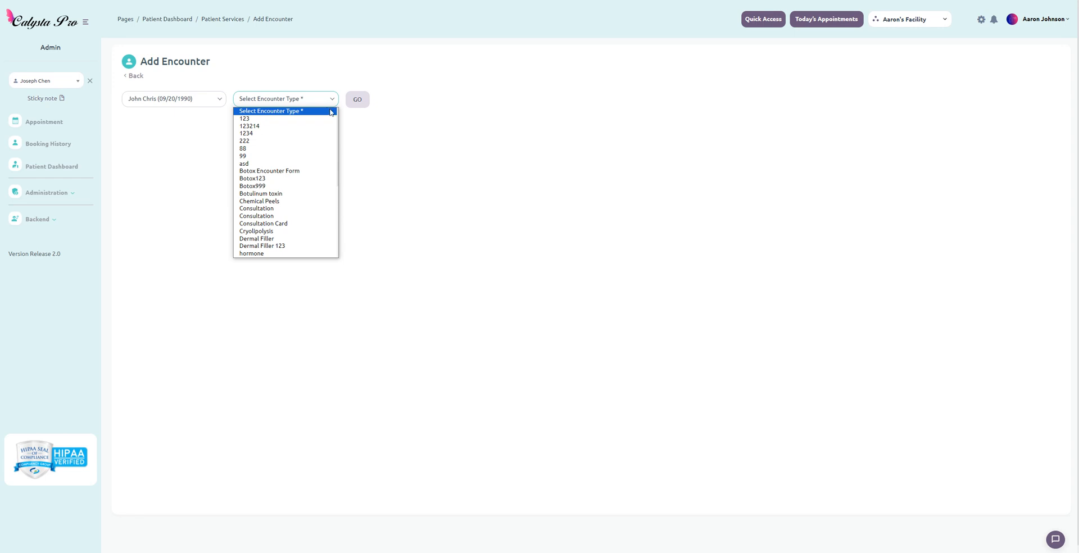
mouse_move(337, 116)
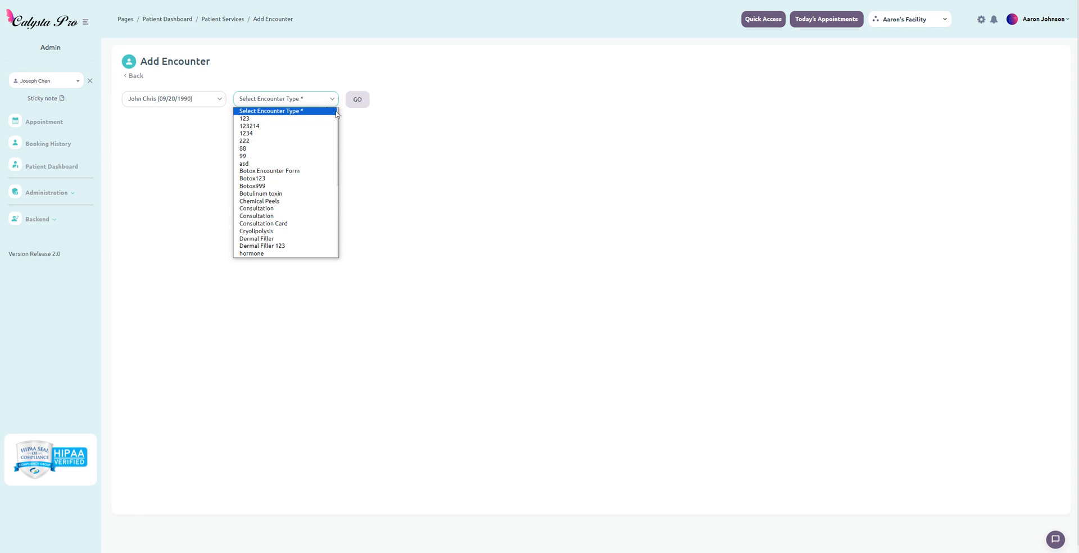
mouse_move(522, 92)
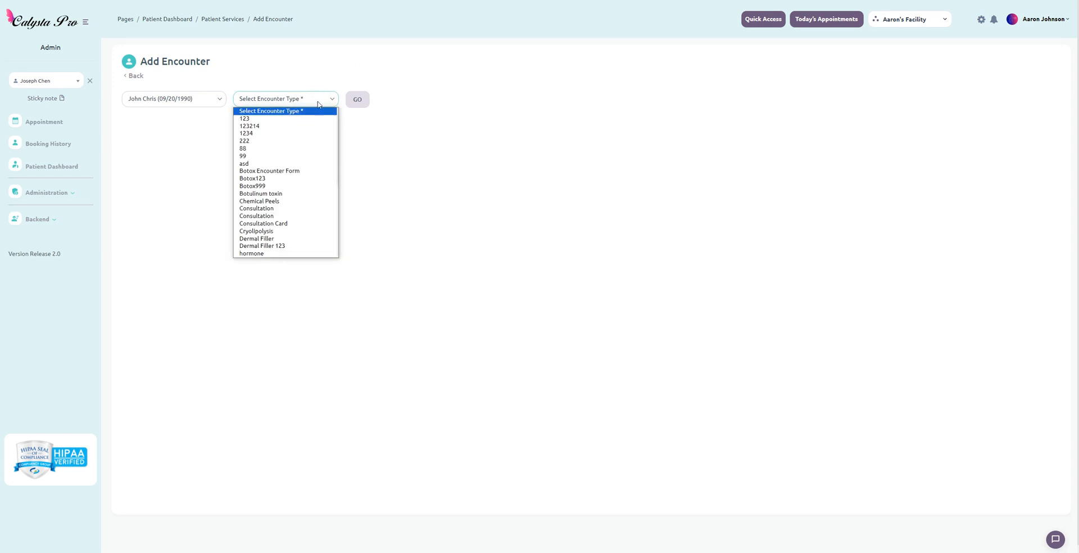
left_click(261, 194)
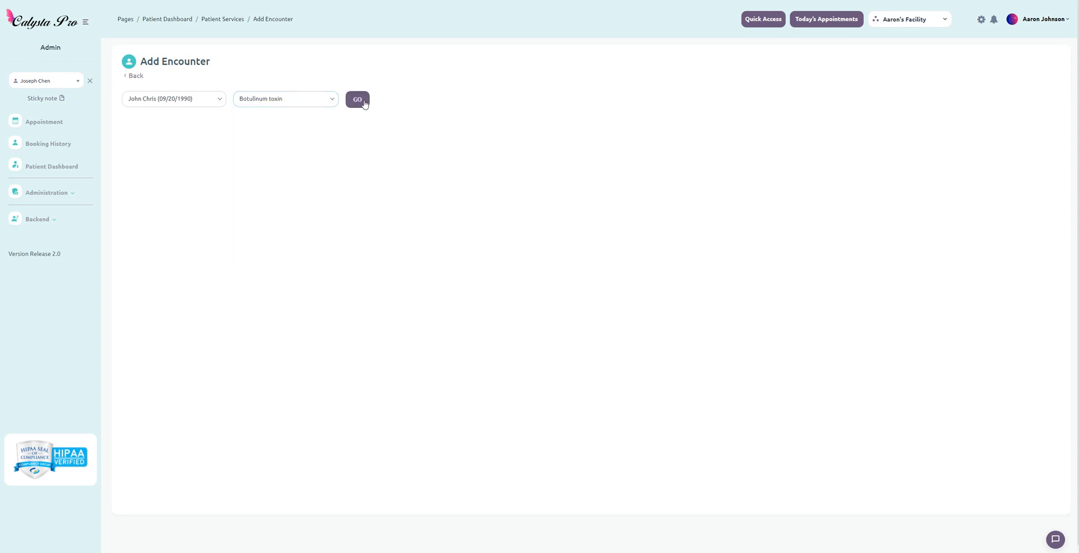
left_click(358, 99)
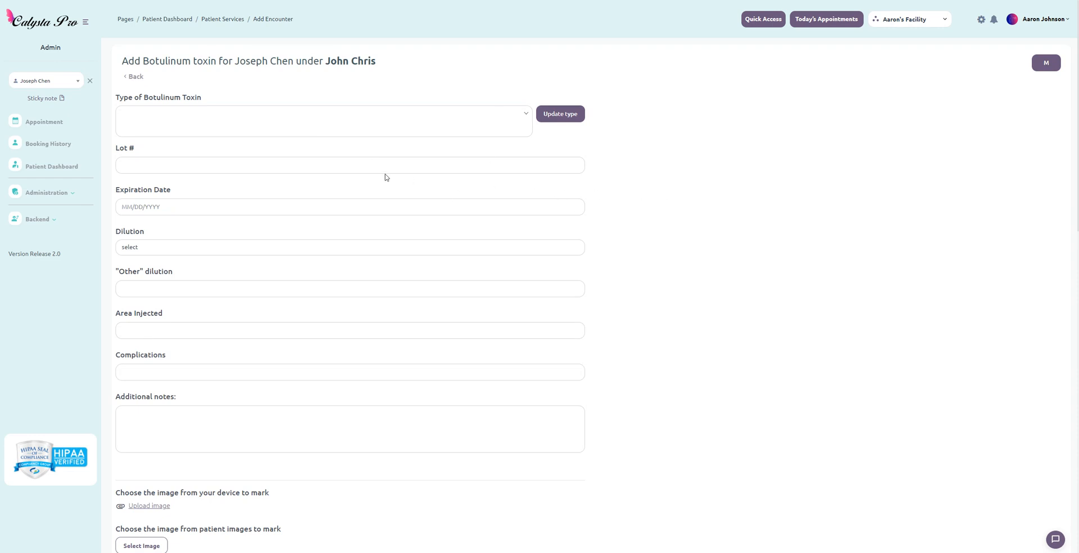
mouse_move(398, 123)
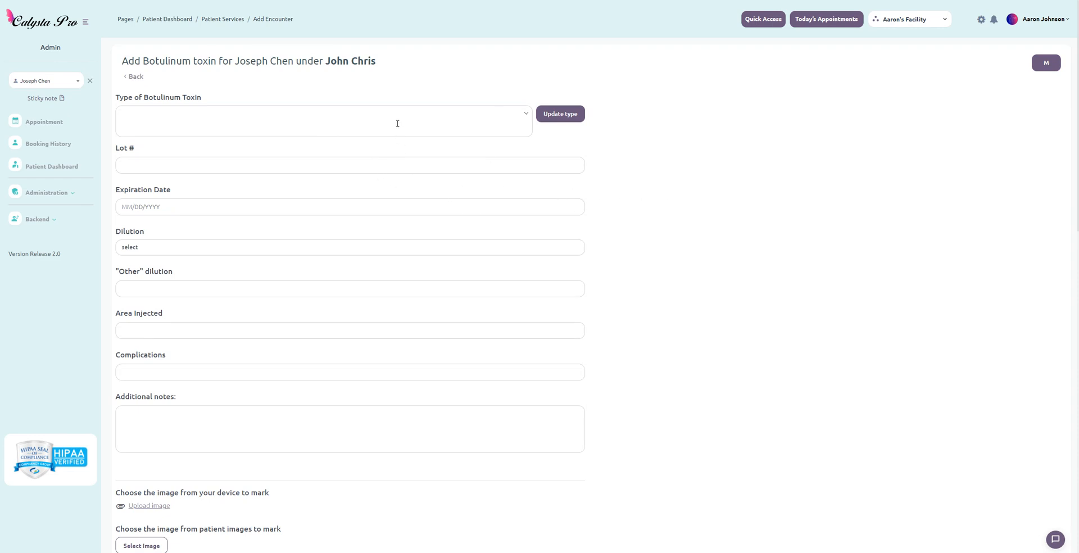
- Scroll the Add Botulinum toxin form past the image options to the Lot Image chart
left_click(324, 122)
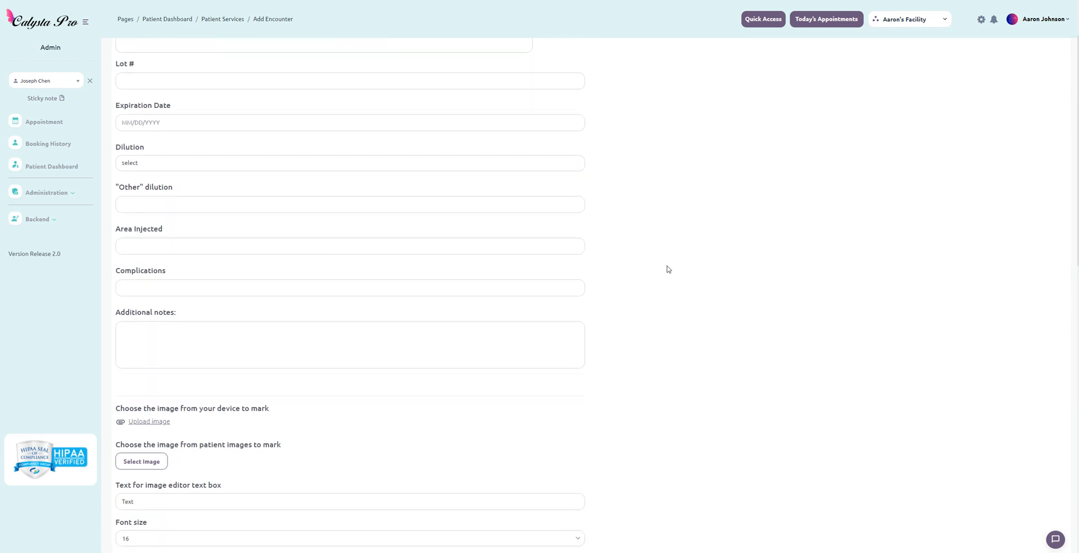
mouse_move(637, 320)
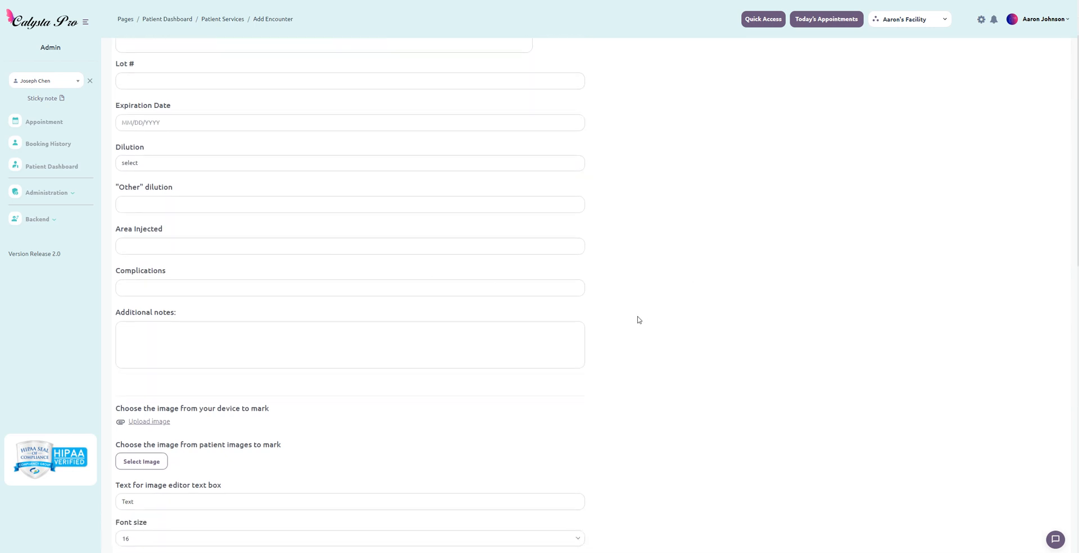
scroll("down", 3)
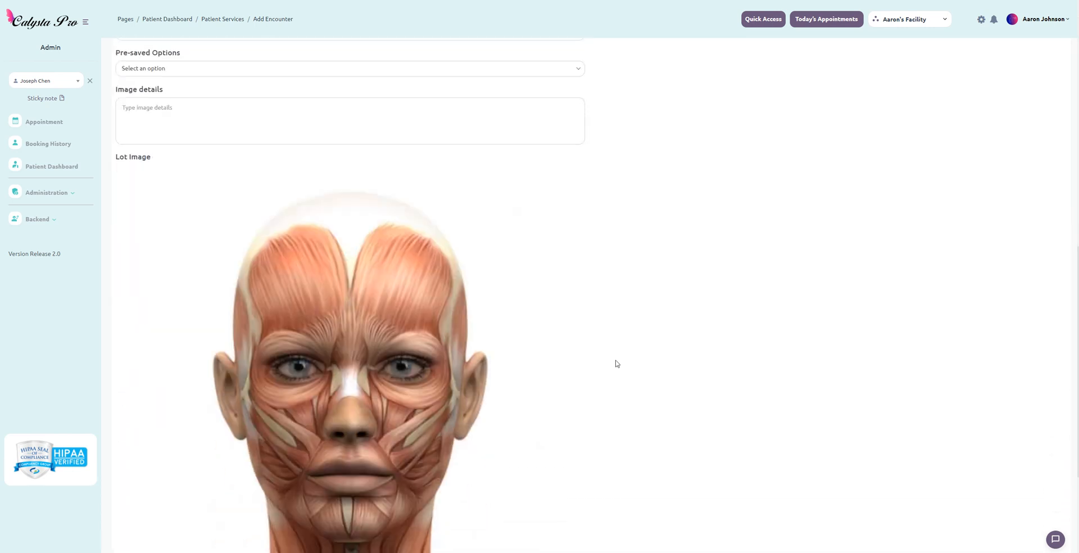
scroll("down", 3)
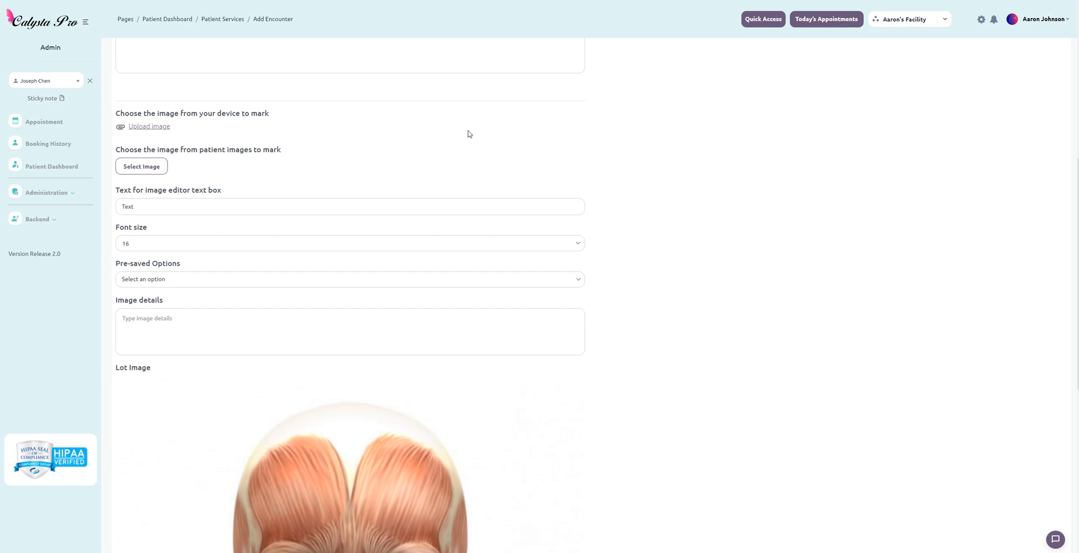
mouse_move(418, 163)
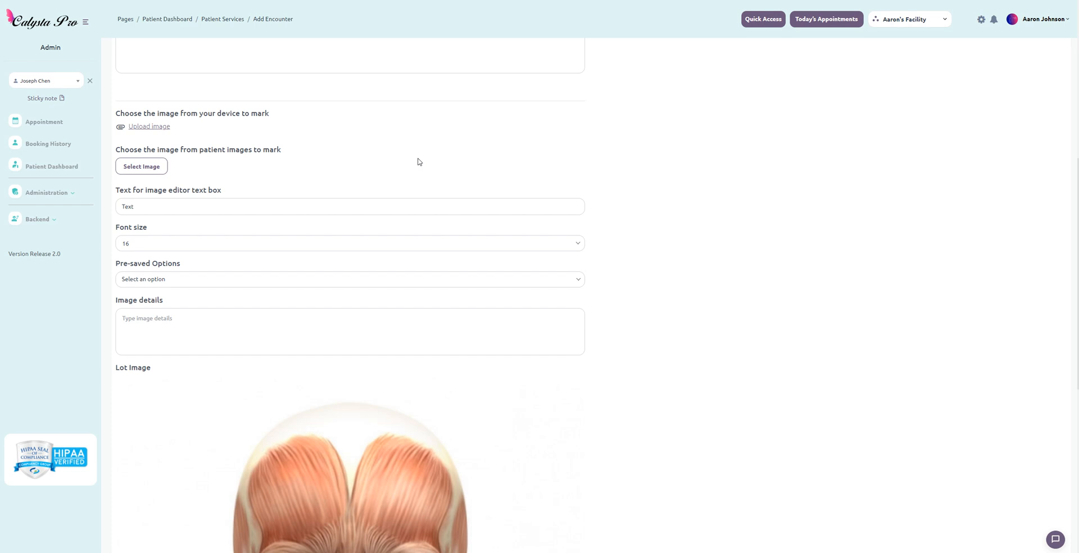
mouse_move(977, 127)
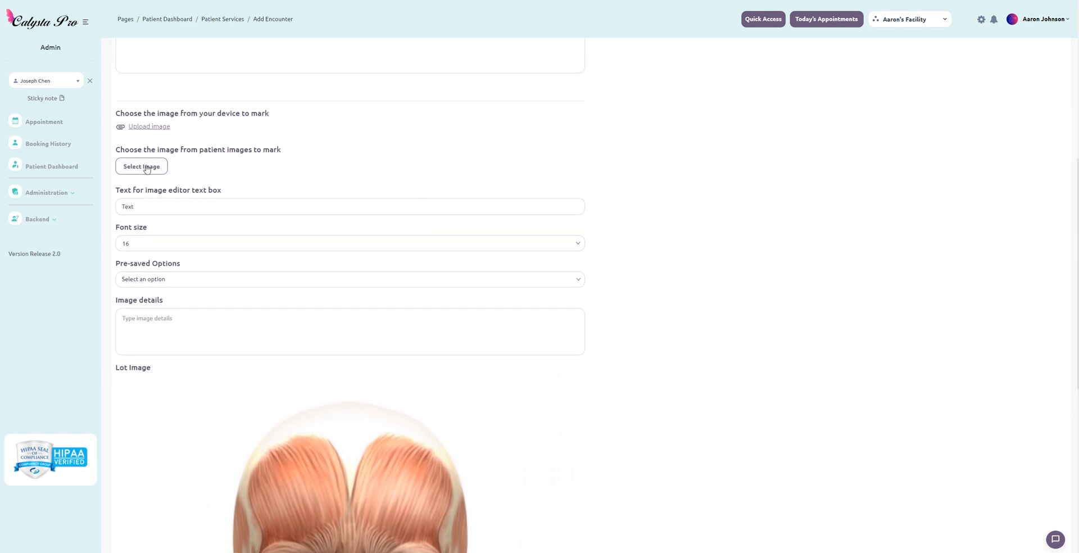
left_click(141, 166)
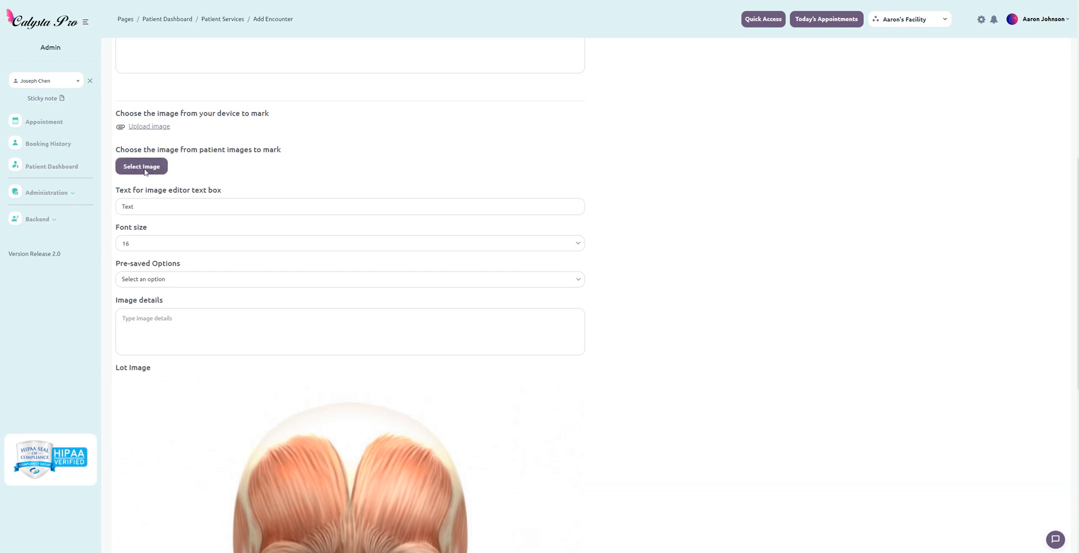
left_click(141, 166)
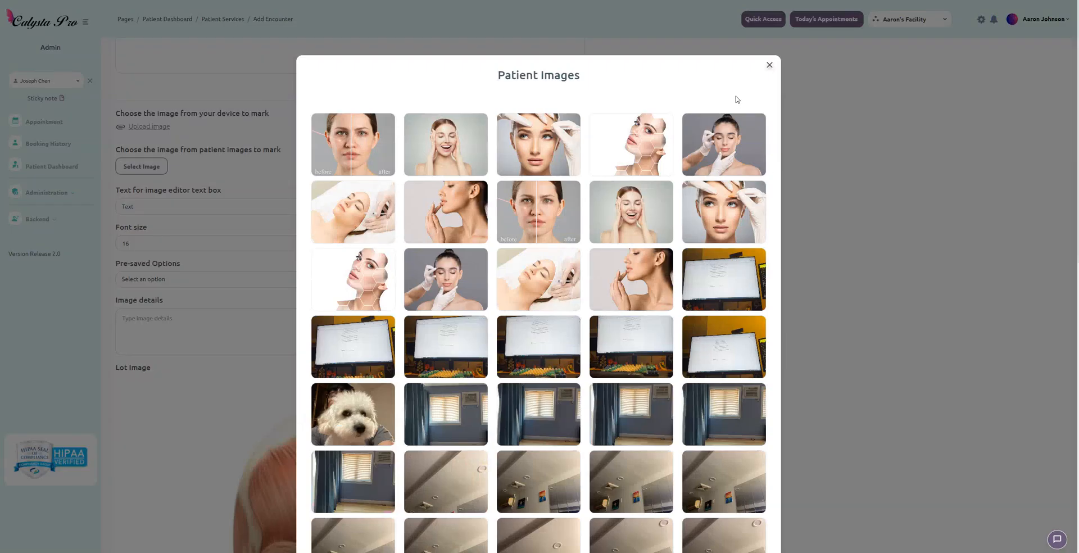
left_click(768, 64)
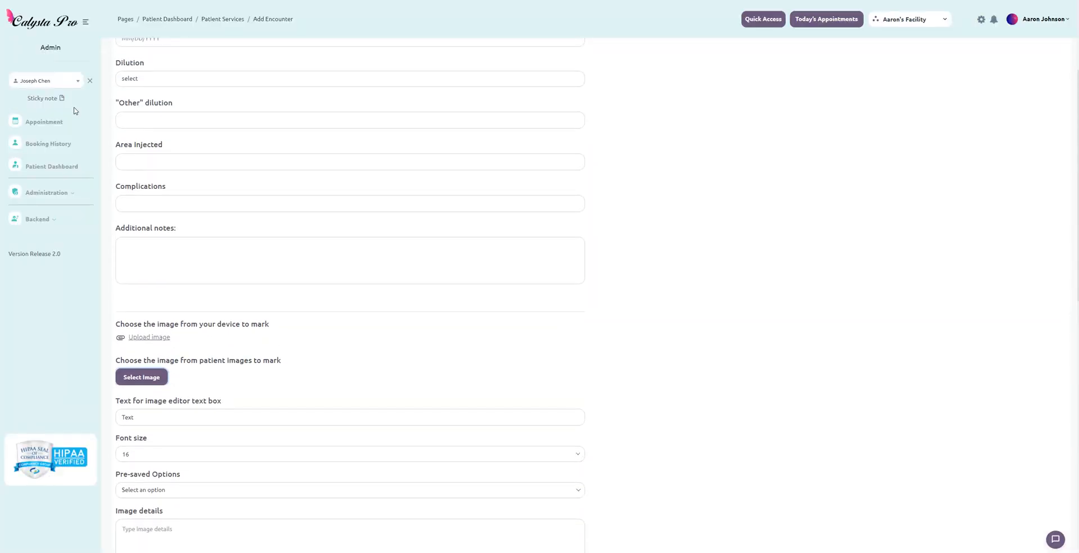
scroll("down", 3)
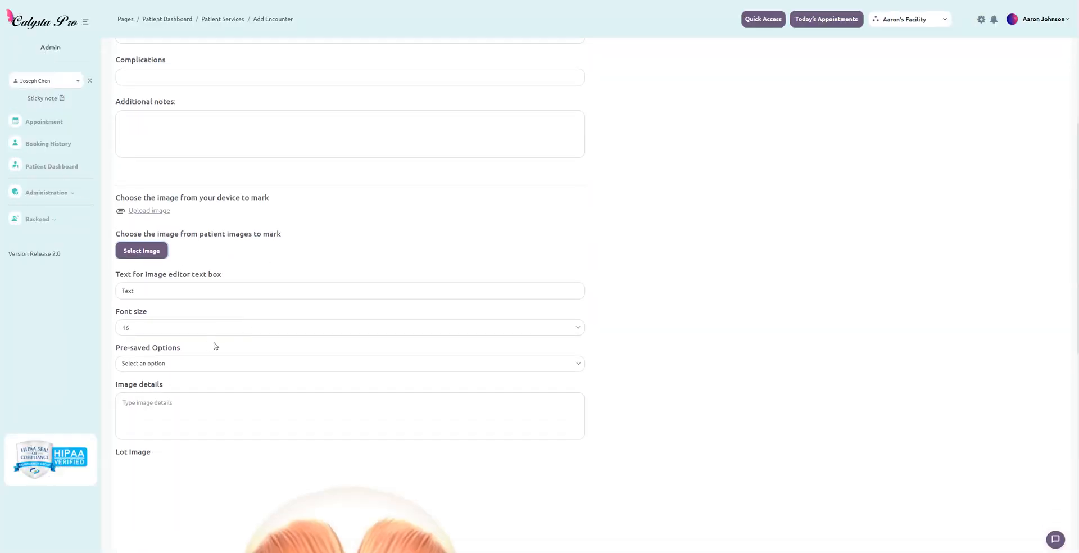
scroll("down", 3)
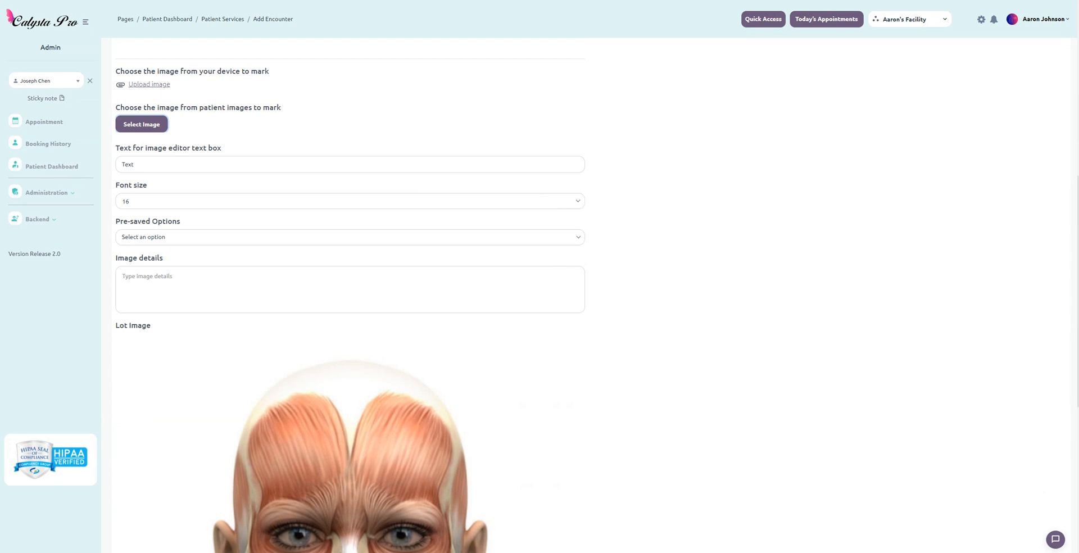
- Draw a freehand squiggle and arrow on the Lot Image, then X marks along both brows
scroll("down", 3)
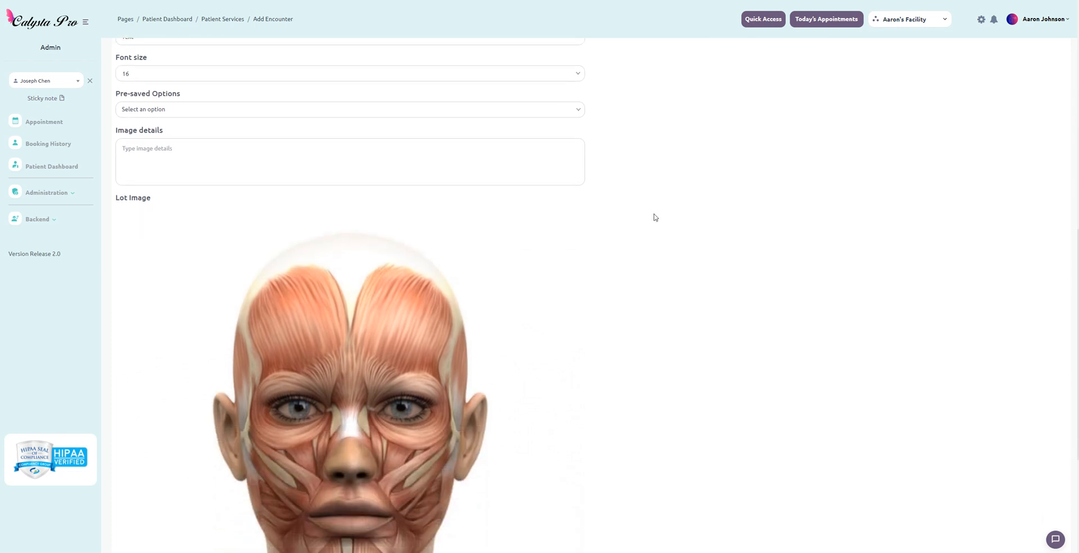
scroll("down", 3)
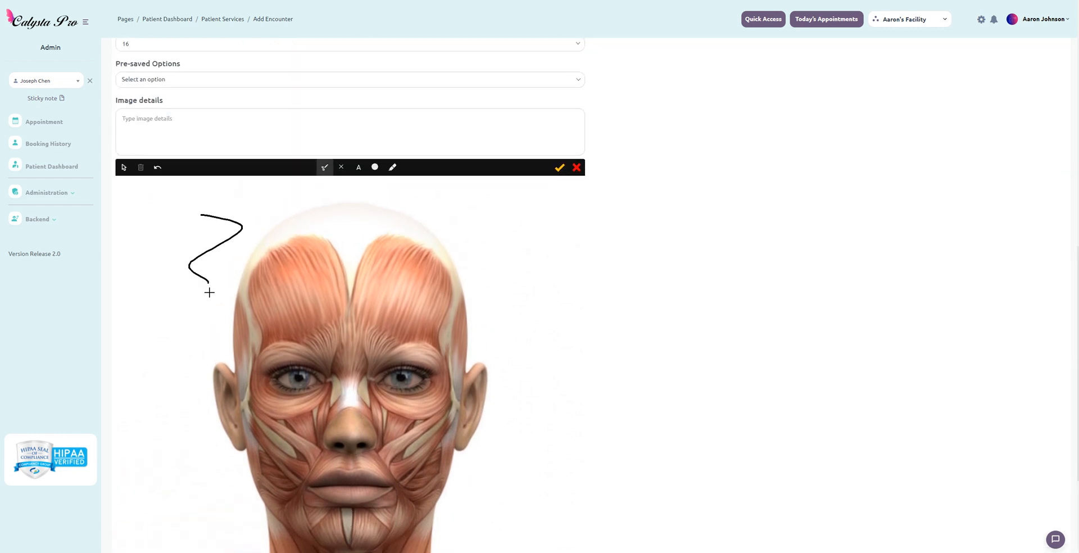
left_click_drag(473, 225, 426, 278)
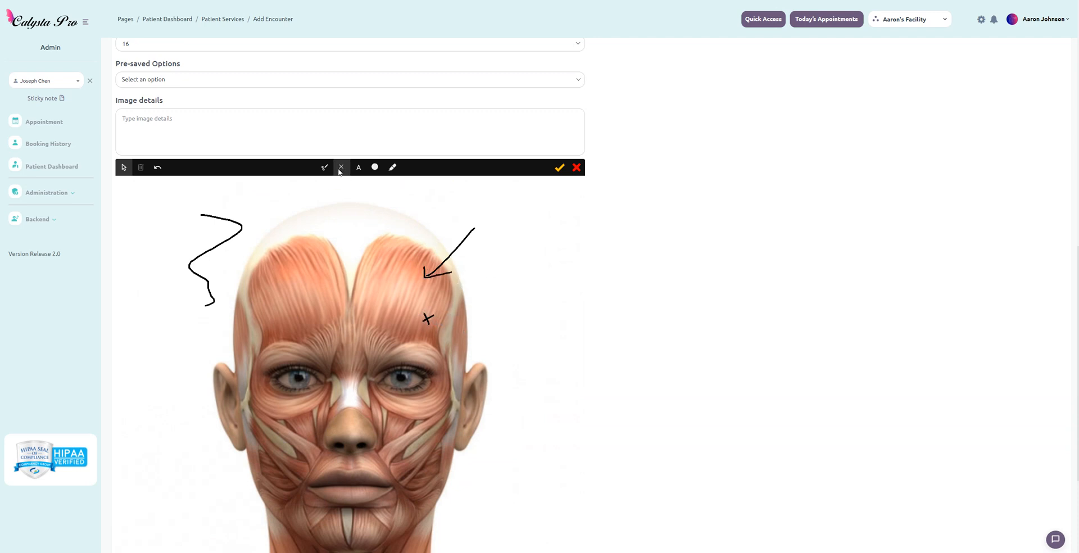
left_click(340, 166)
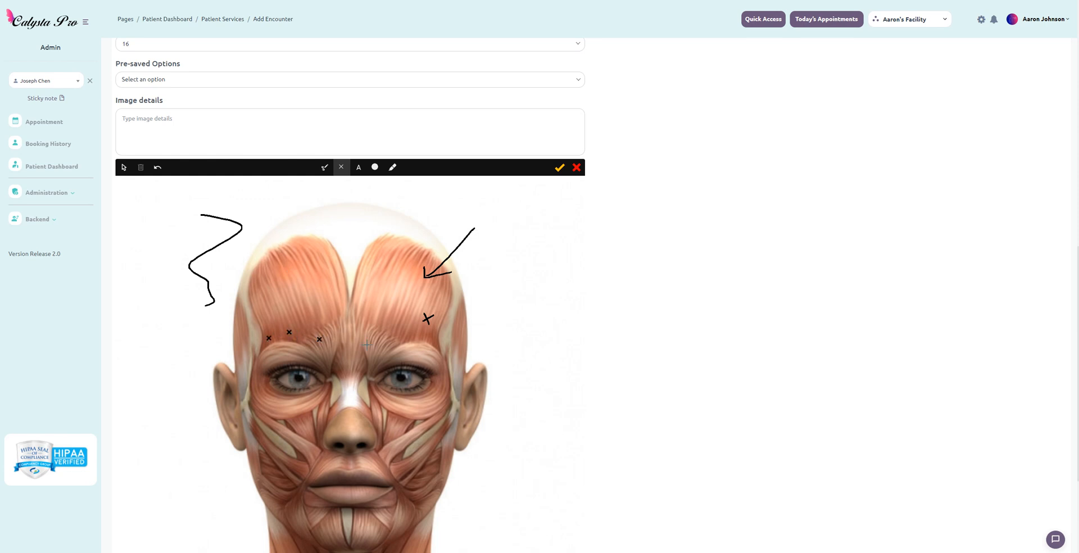
left_click(416, 335)
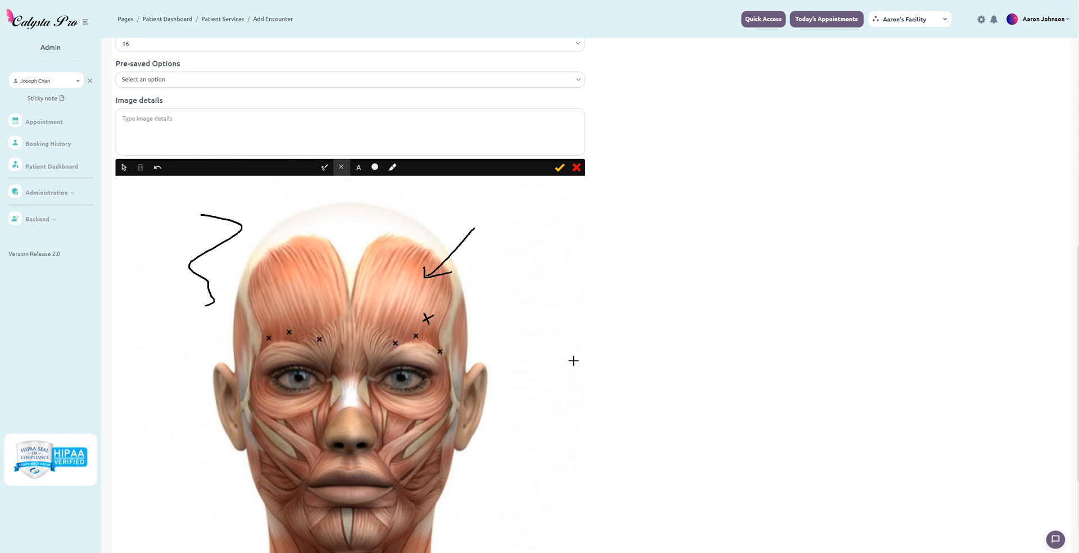
left_click(358, 167)
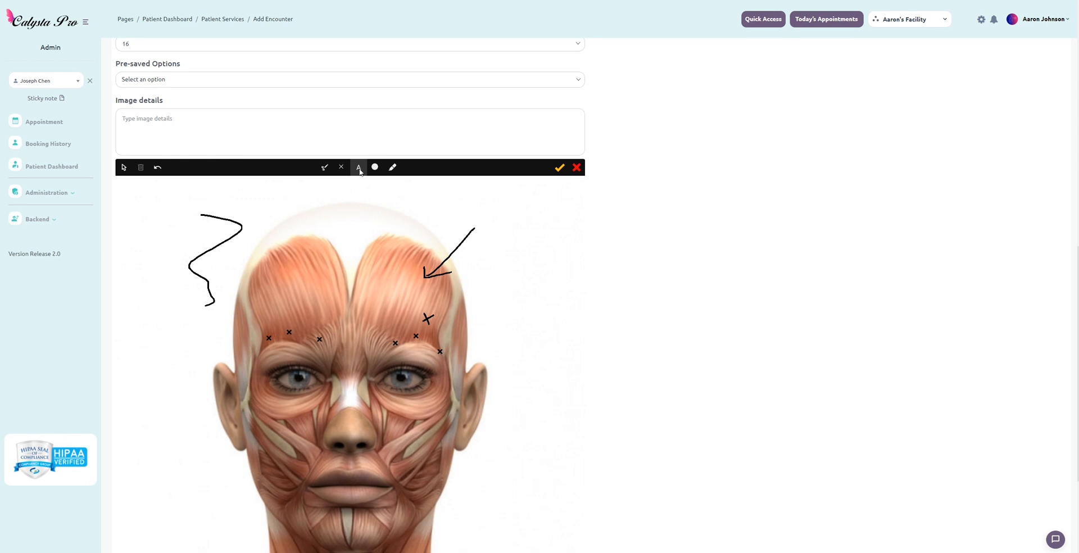
- Add 1.0 labels beside the three left-brow crosses and 2.0 beside the right-brow crosses
scroll("up", 3)
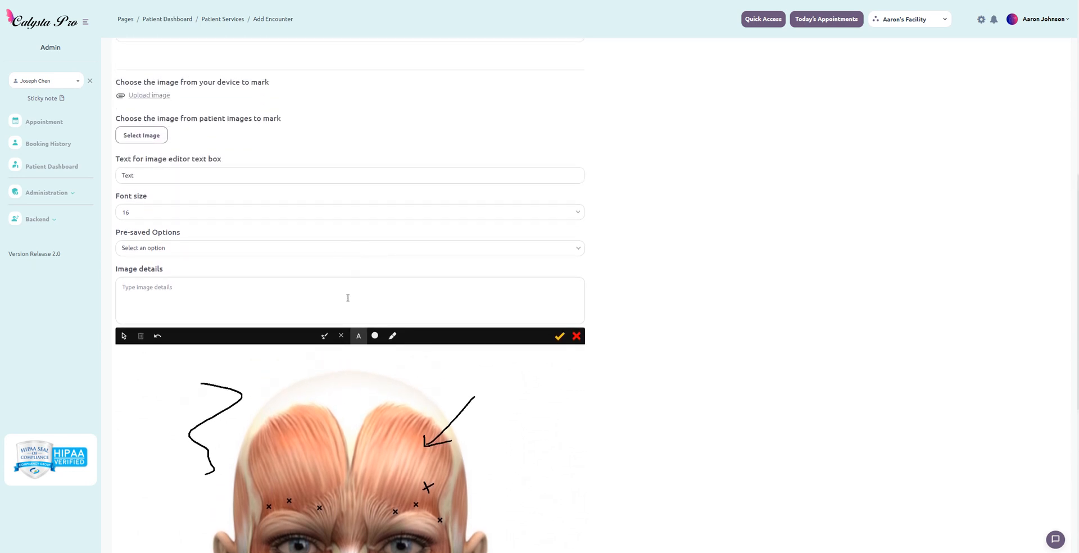
scroll("down", 3)
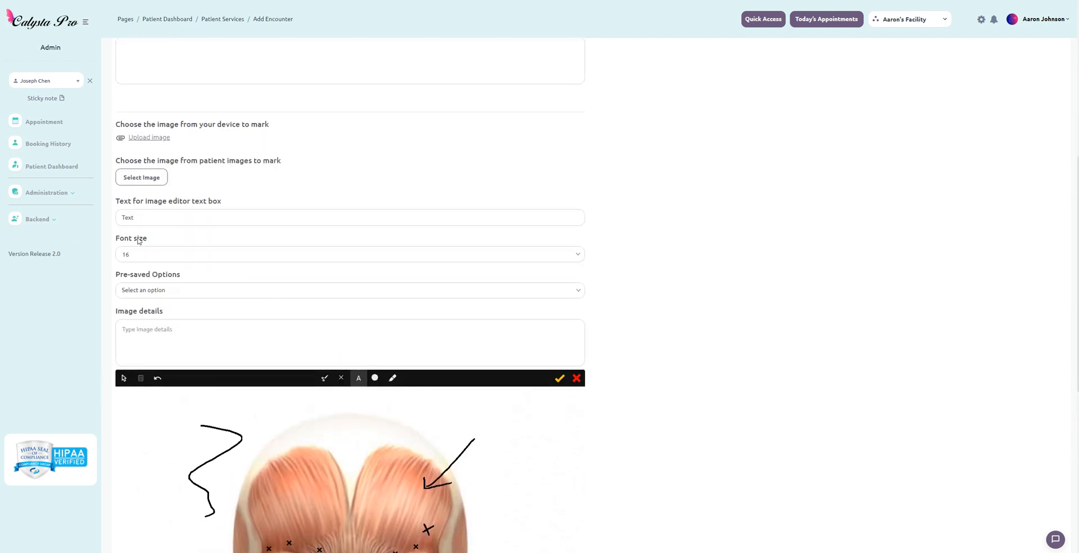
mouse_move(123, 208)
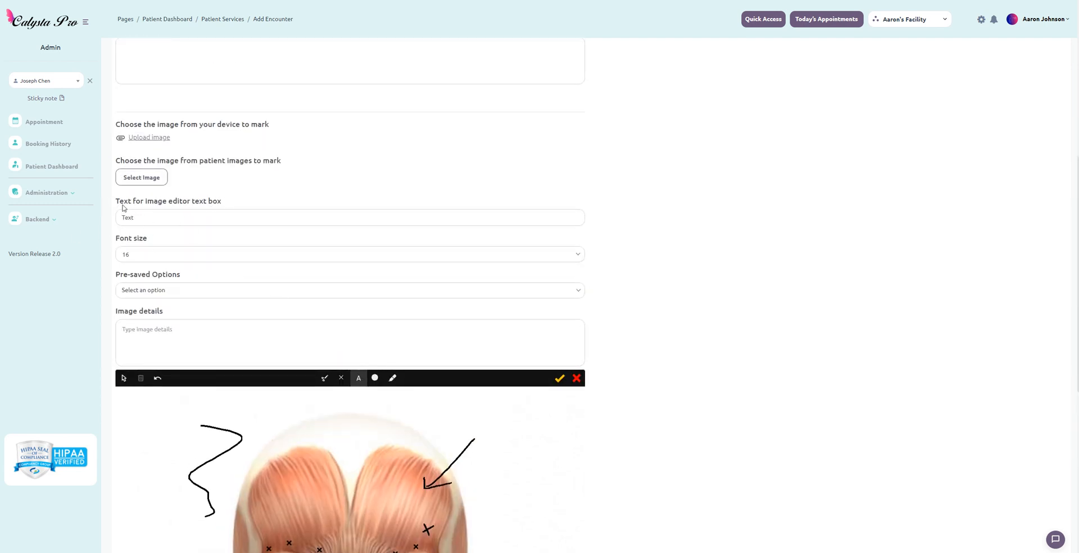
mouse_move(301, 295)
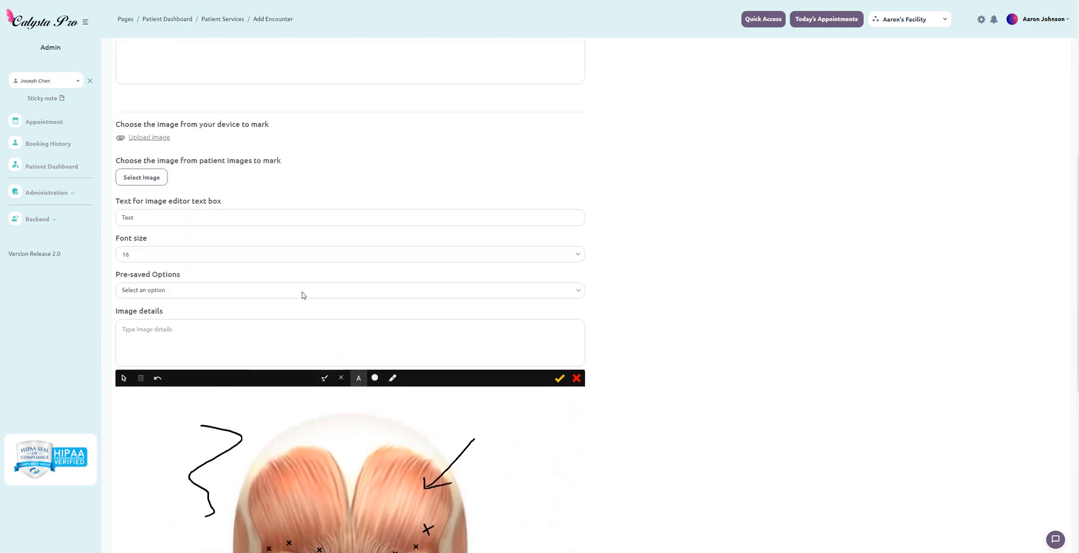
scroll("down", 3)
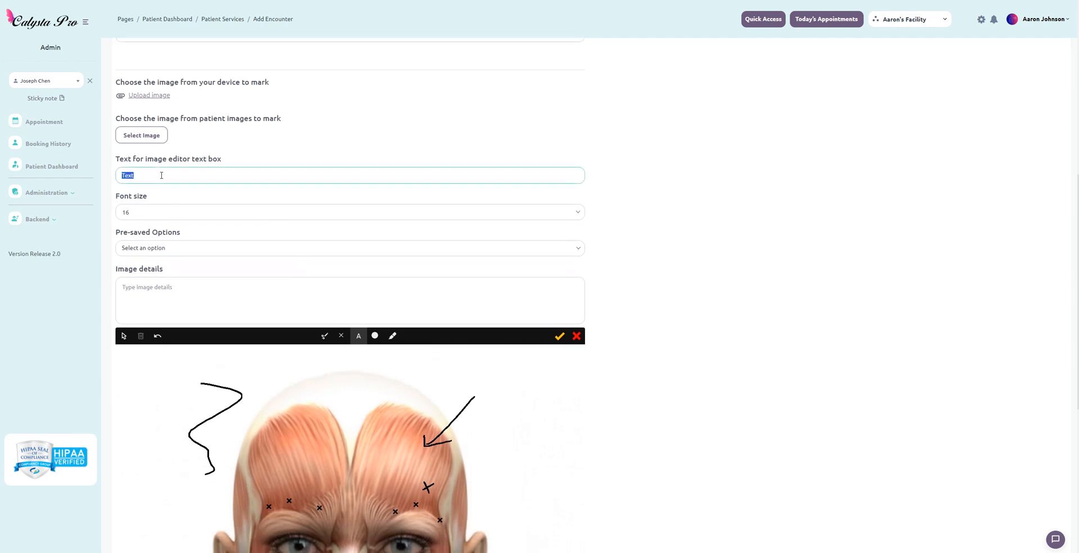
scroll("down", 3)
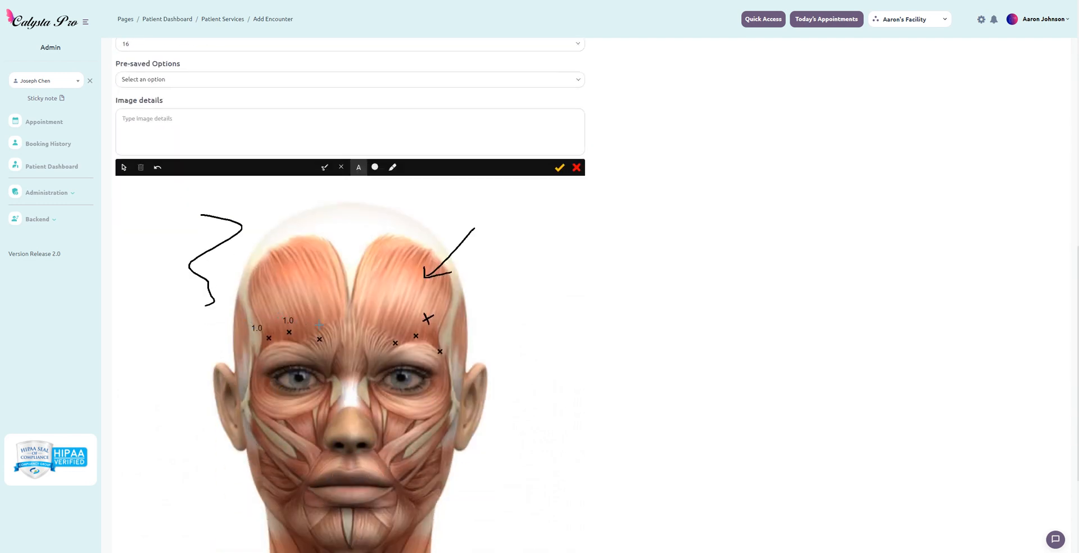
scroll("down", 3)
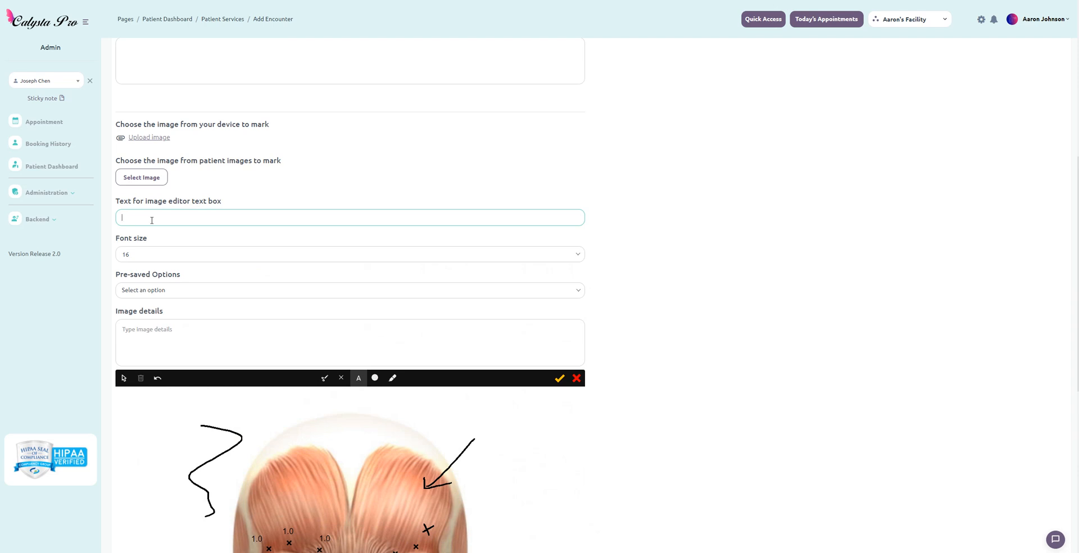
scroll("down", 3)
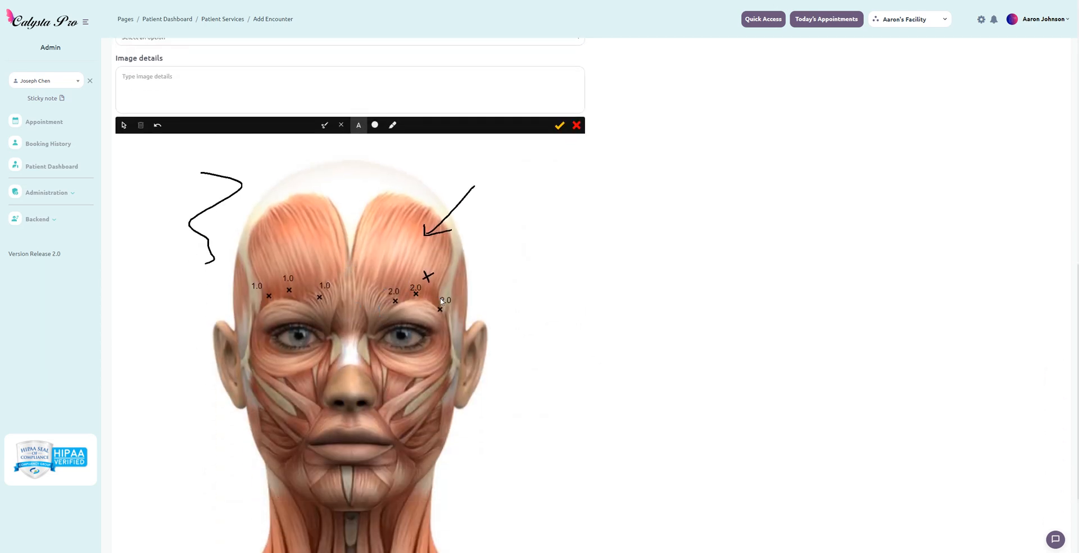
left_click(156, 125)
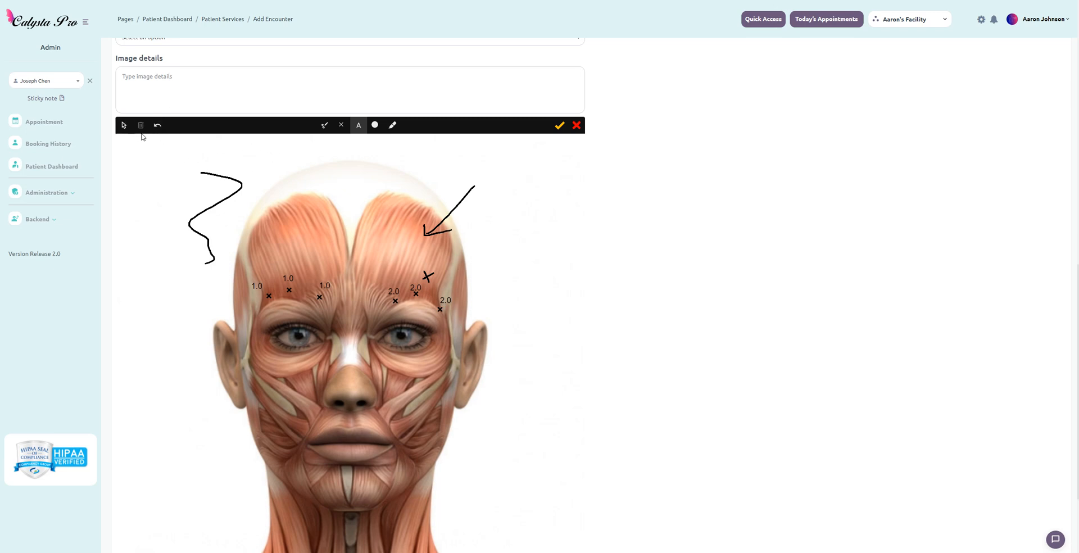
- Switch to the dot tool to mark above each brow on the facial chart
left_click(374, 126)
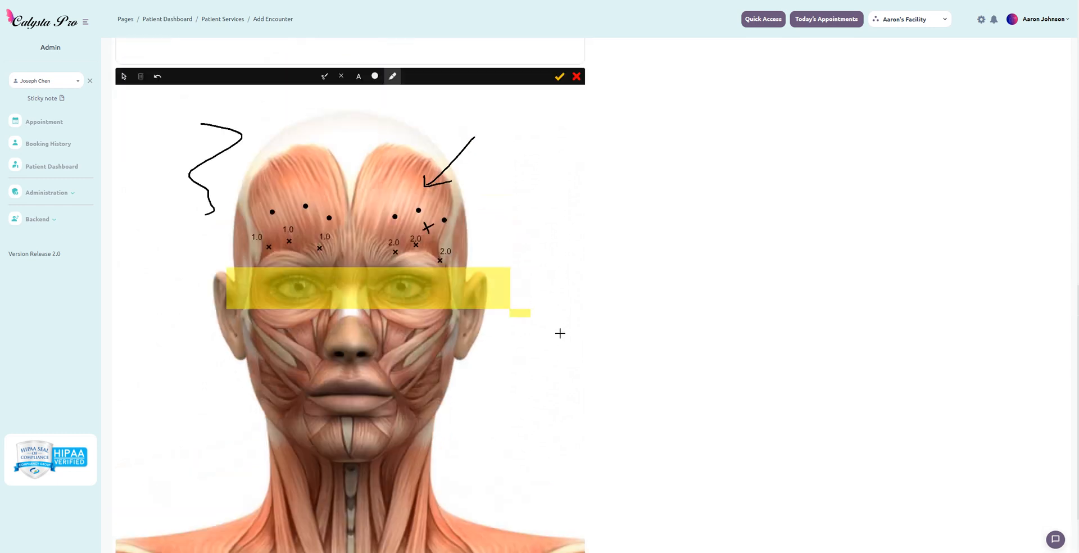
scroll("down", 3)
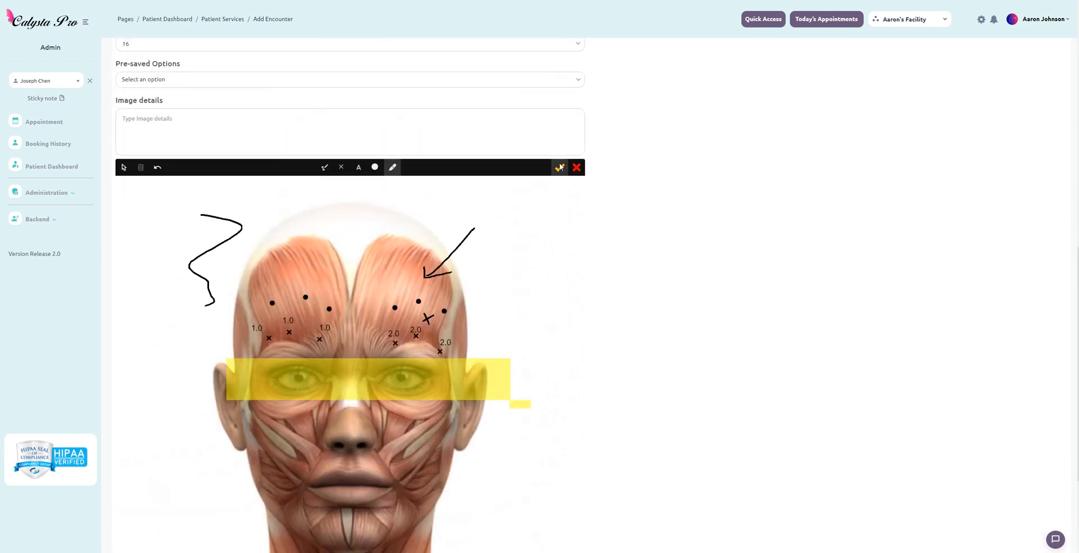
scroll("down", 3)
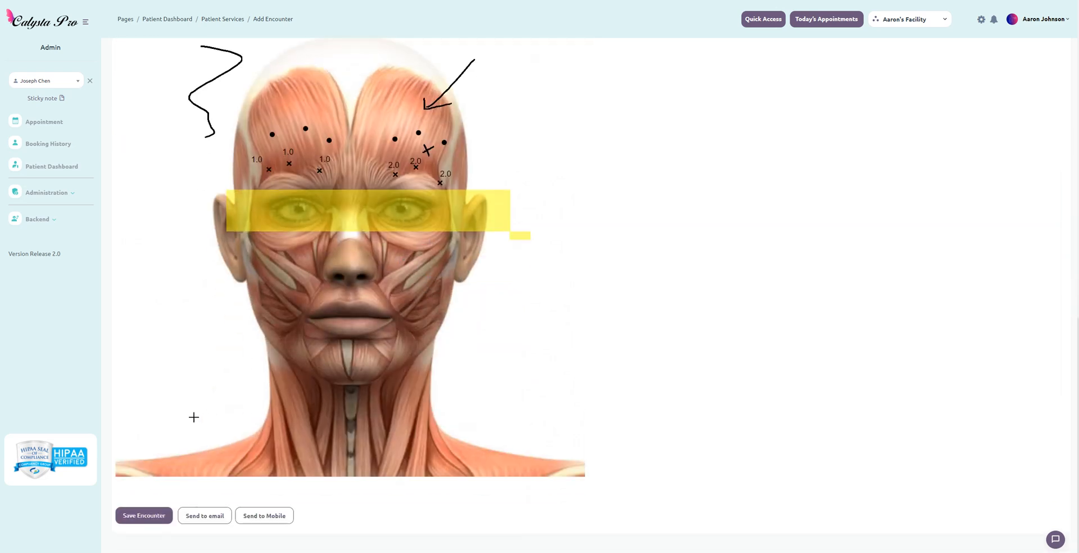
mouse_move(491, 402)
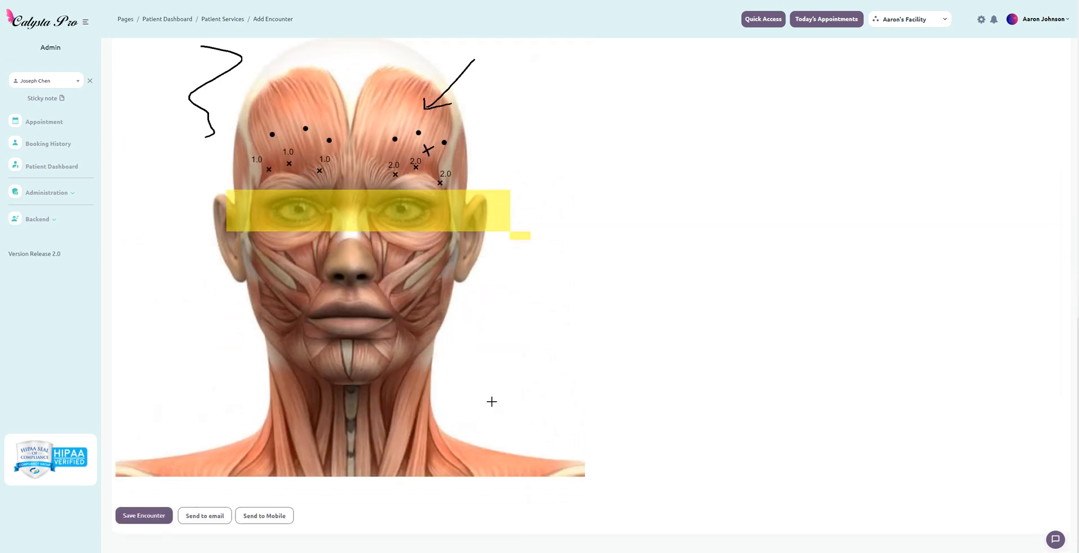
- Choose 1.0 from the Pre-saved Options label values
scroll("down", 3)
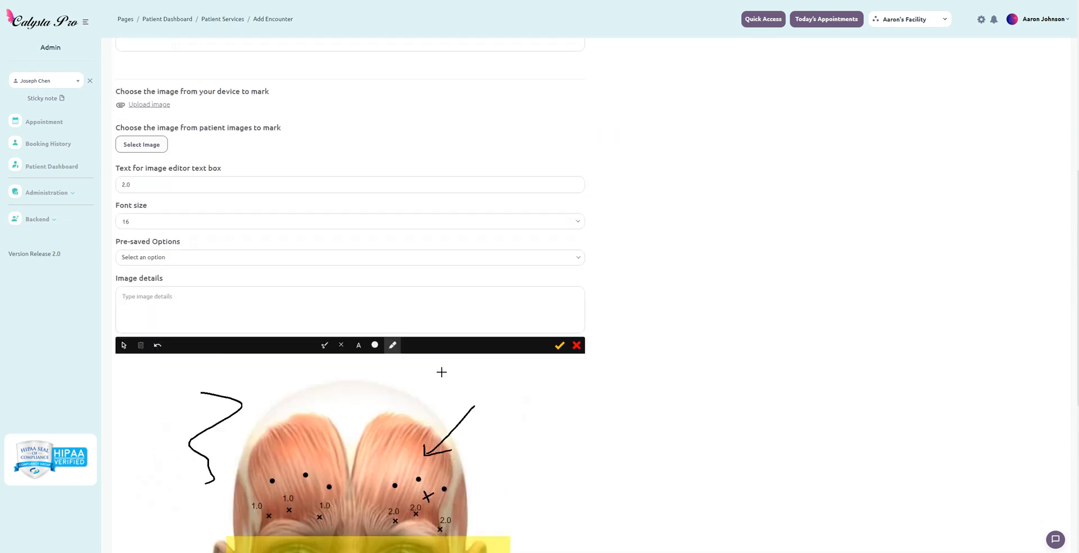
scroll("down", 3)
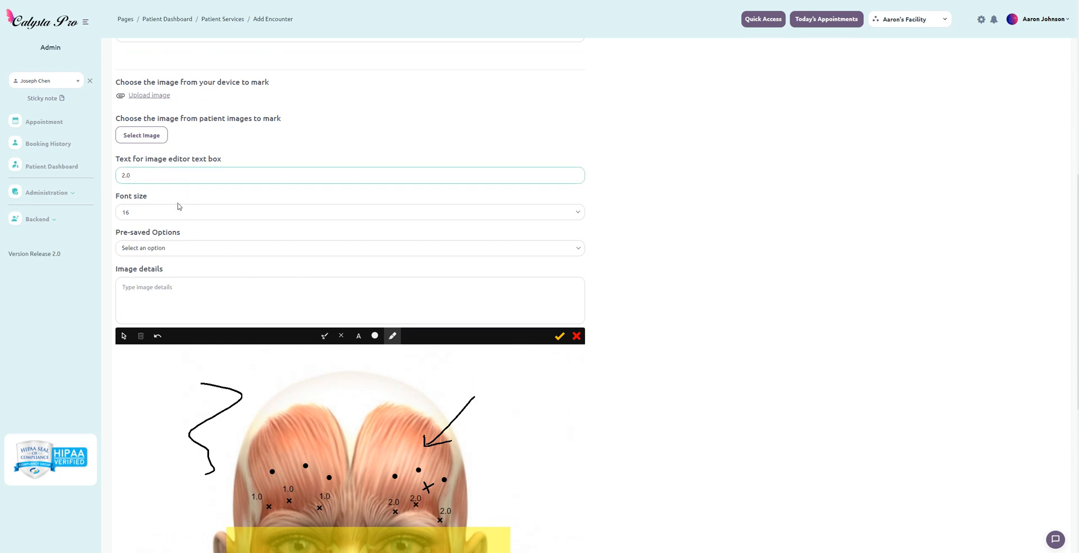
left_click(349, 248)
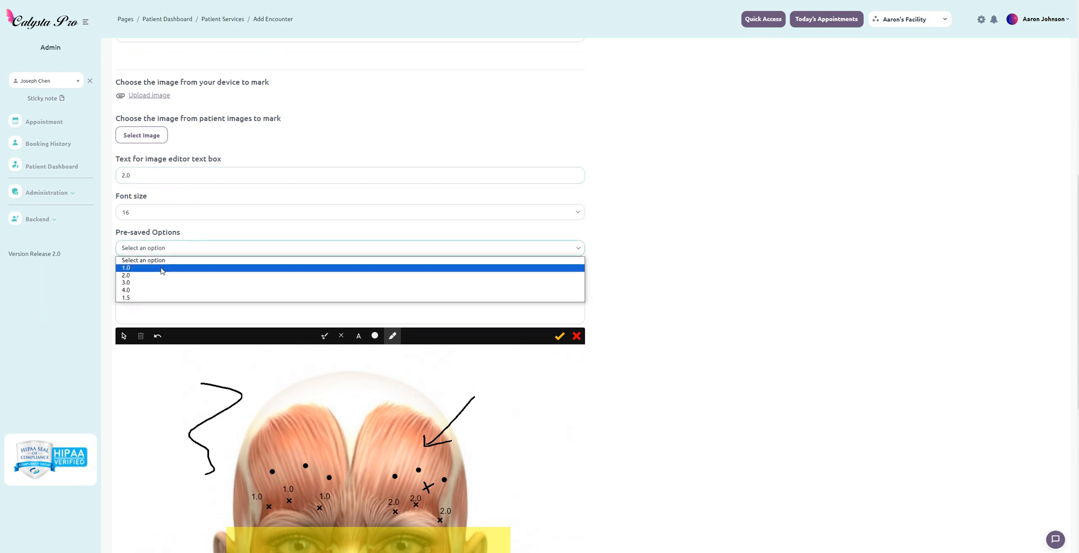
mouse_move(125, 275)
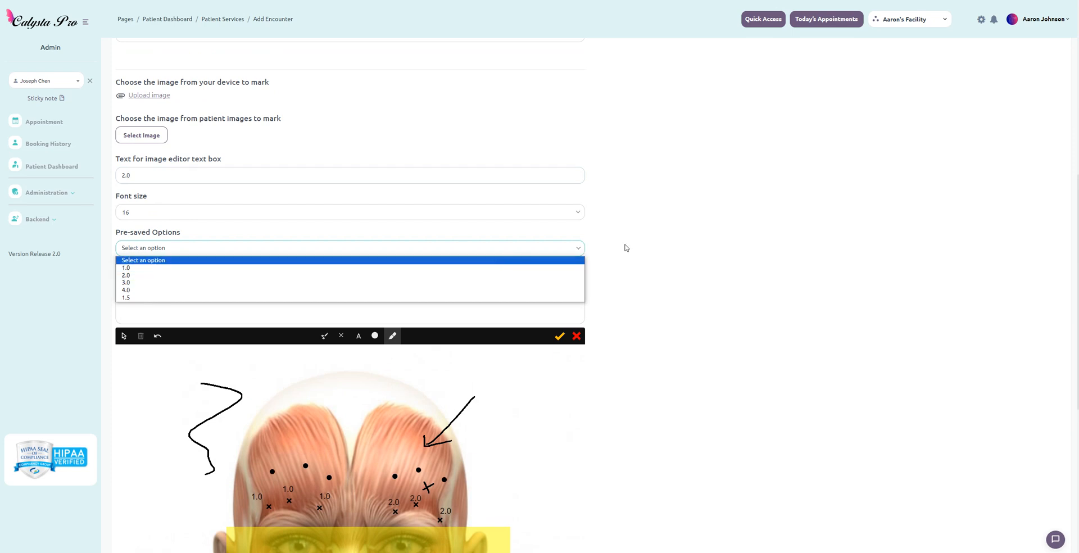
left_click(126, 267)
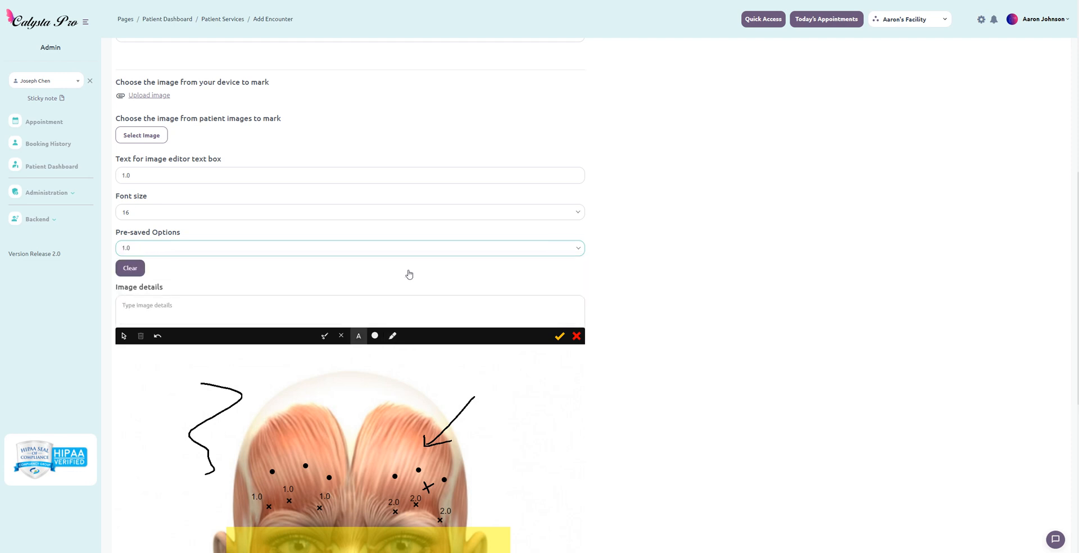
- Expand the Backend administration section in the sidebar
scroll("down", 3)
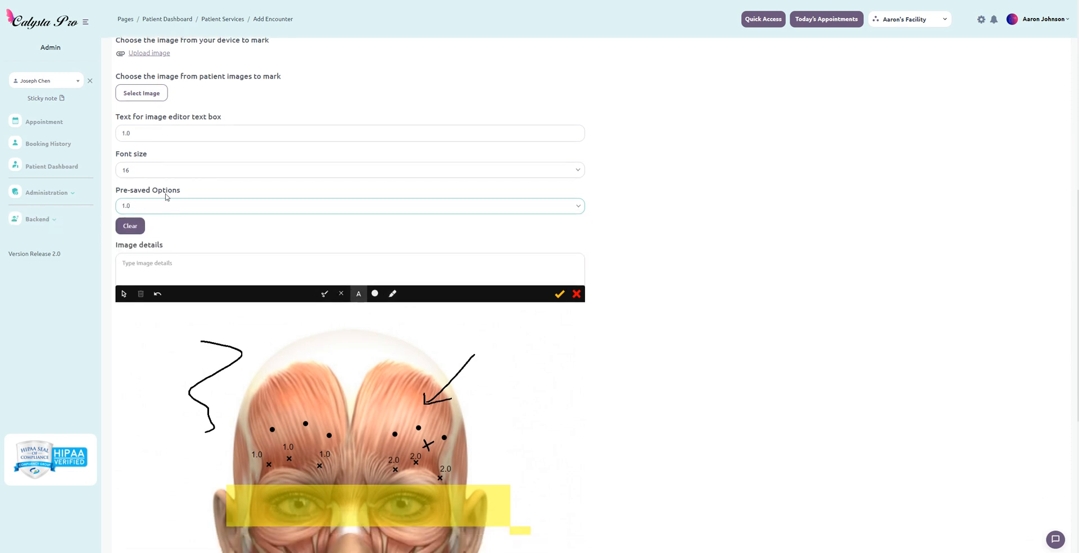
left_click(37, 218)
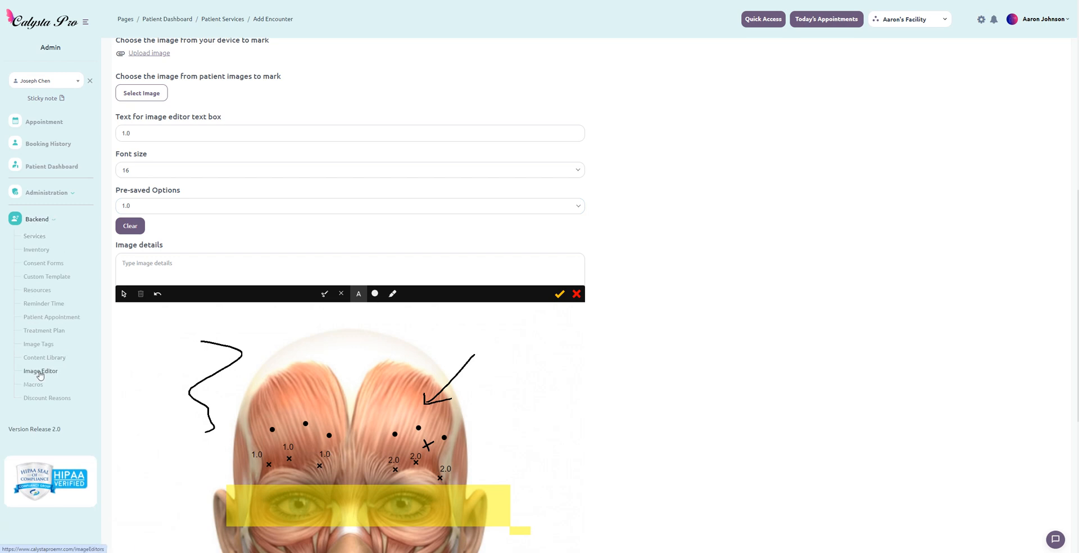
scroll("down", 3)
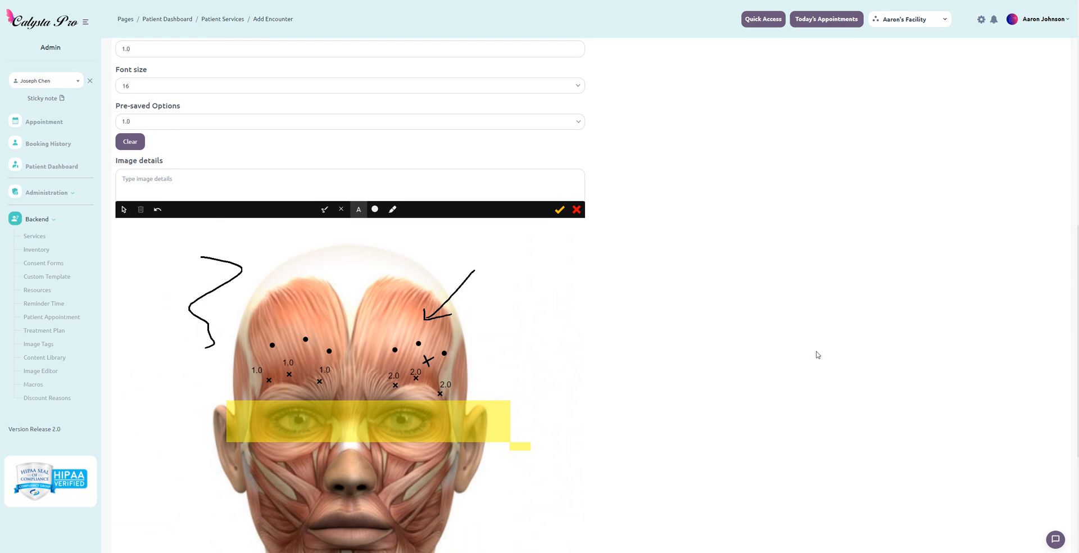
scroll("down", 3)
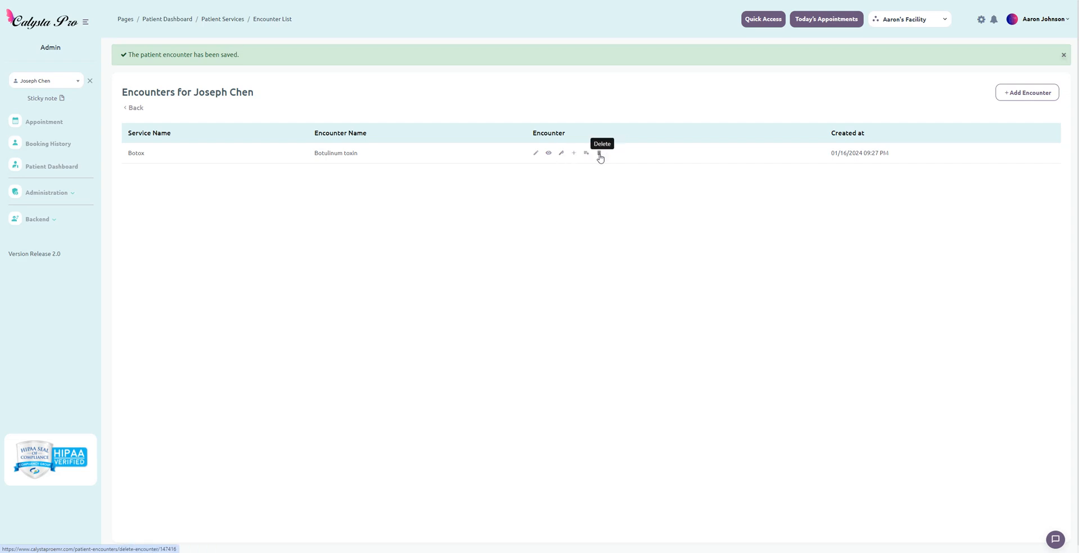
mouse_move(885, 156)
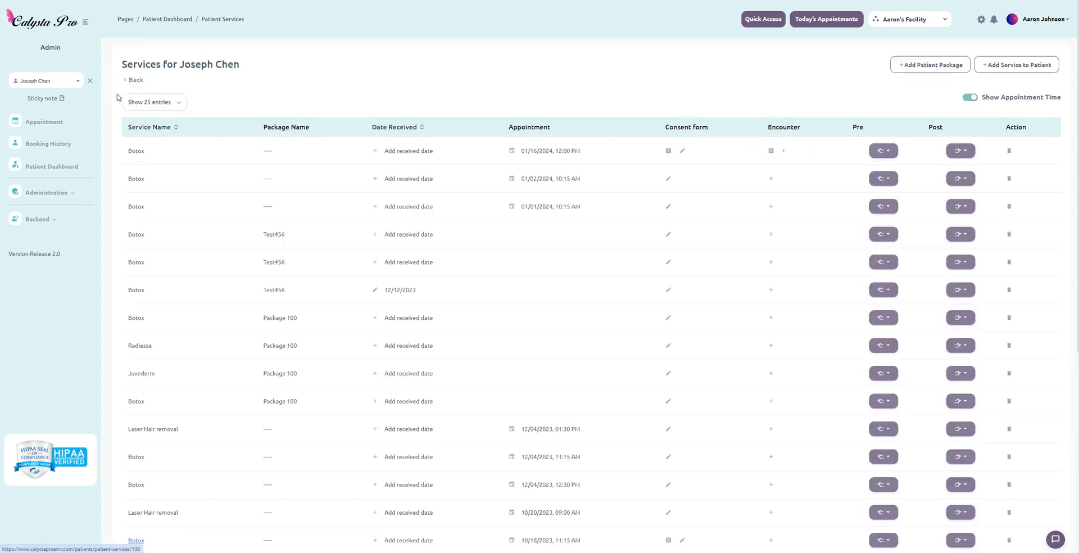
mouse_move(770, 150)
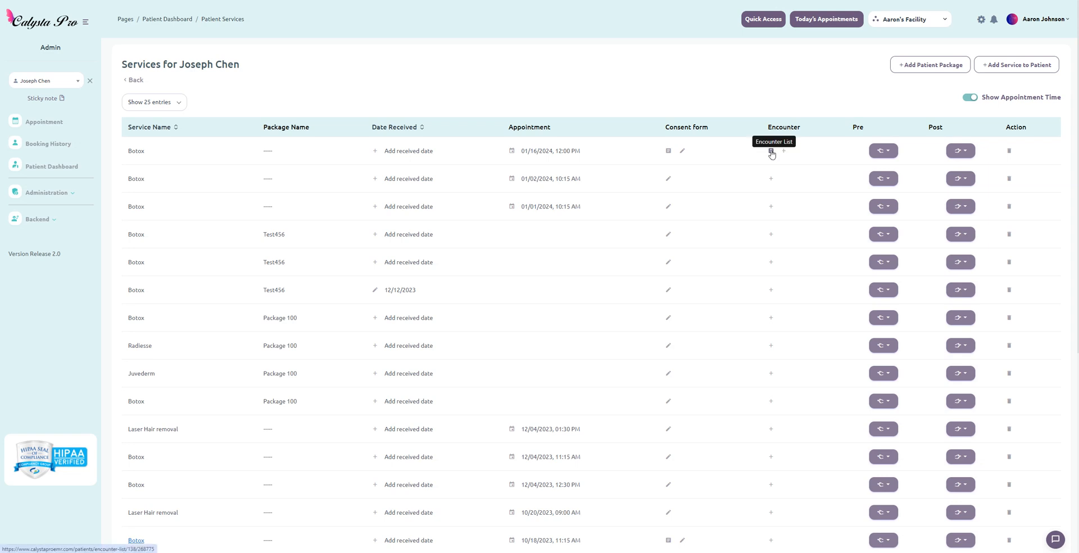
left_click(770, 150)
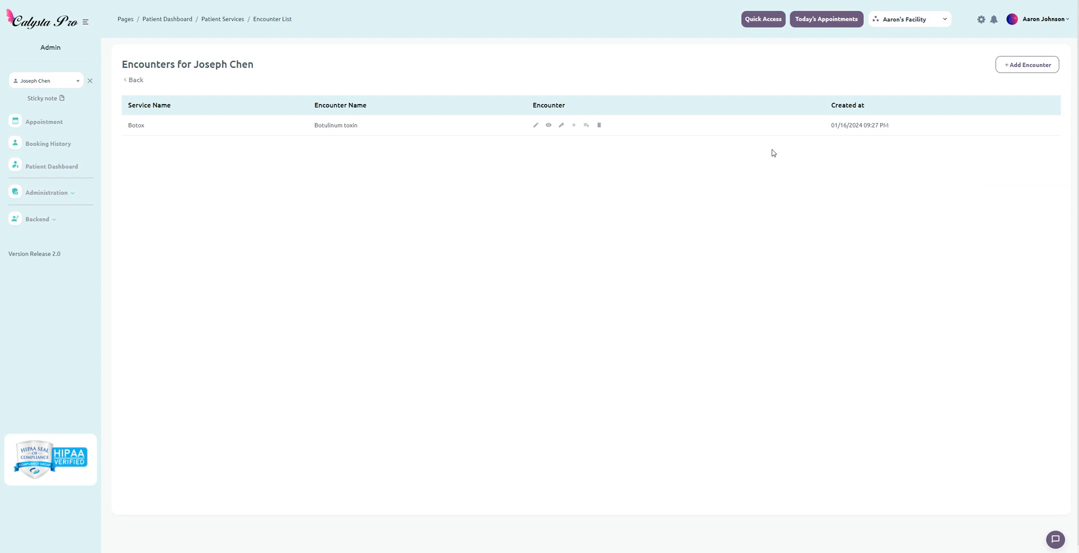
mouse_move(557, 135)
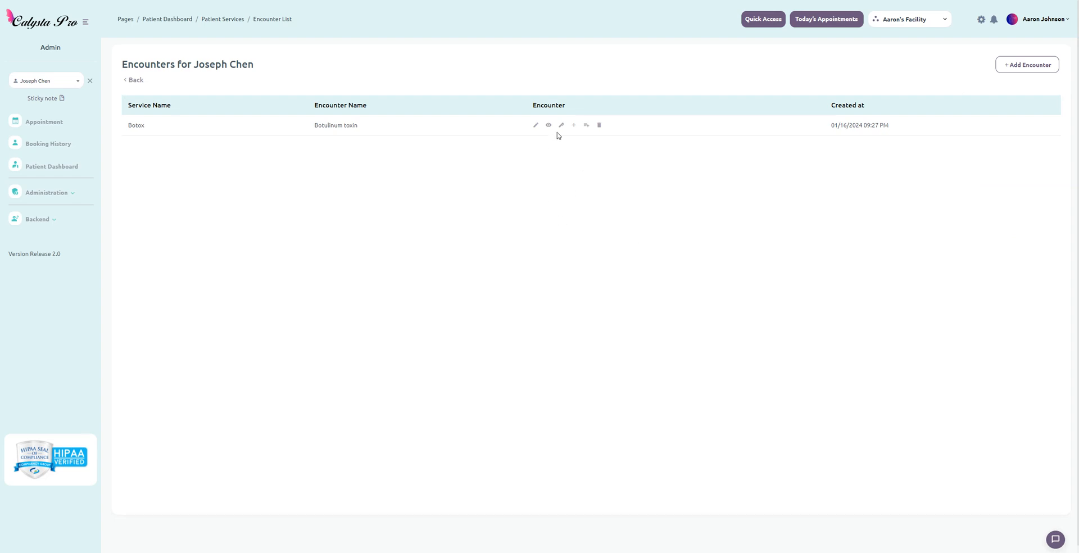
mouse_move(560, 126)
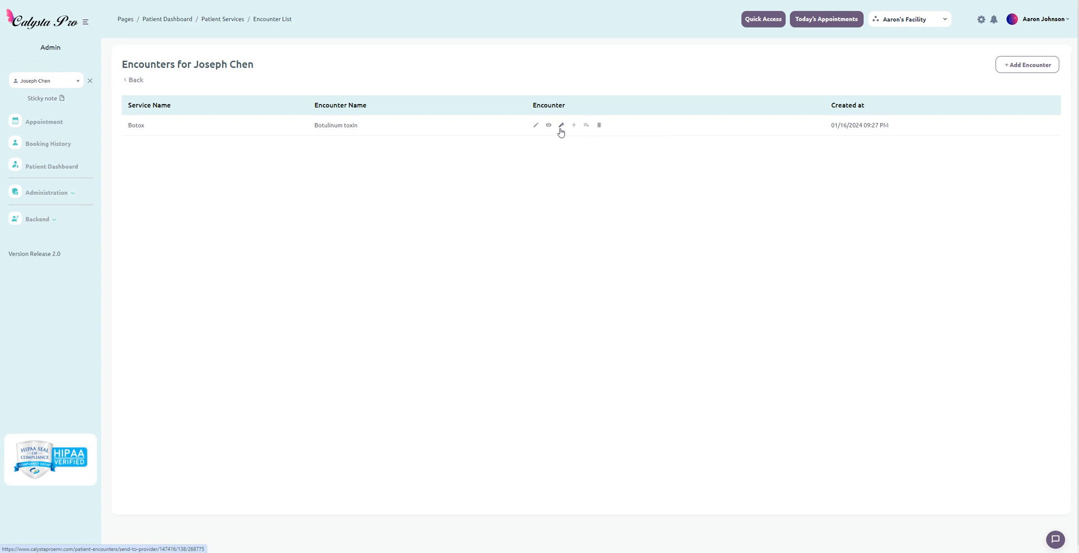
left_click(560, 126)
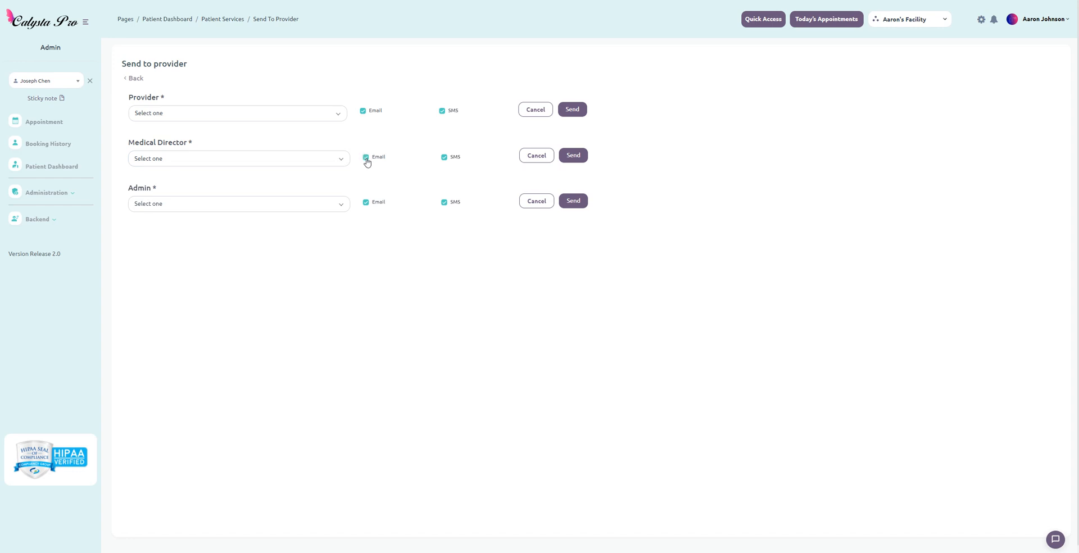
mouse_move(573, 154)
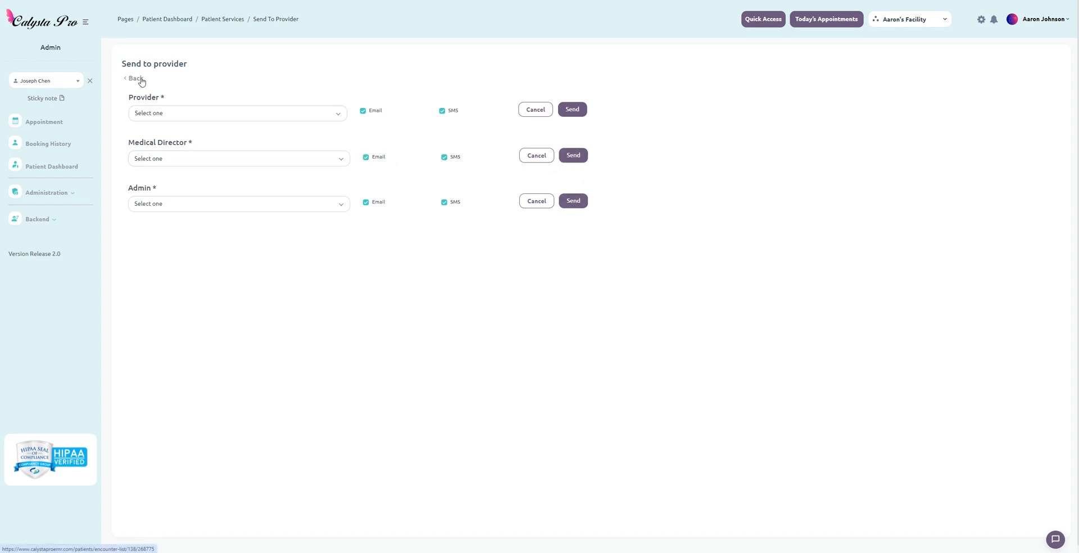
left_click(132, 79)
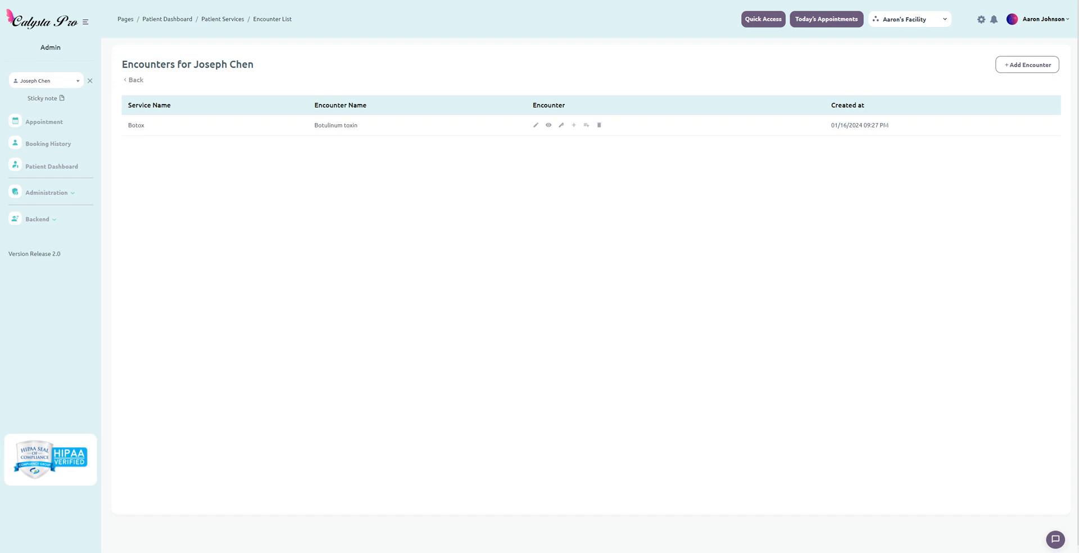
mouse_move(1, 451)
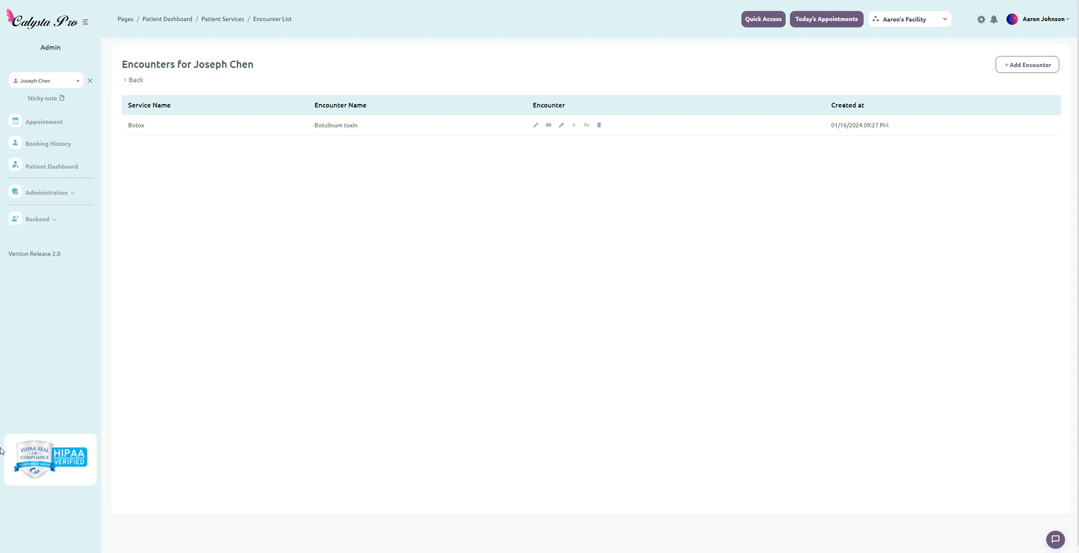